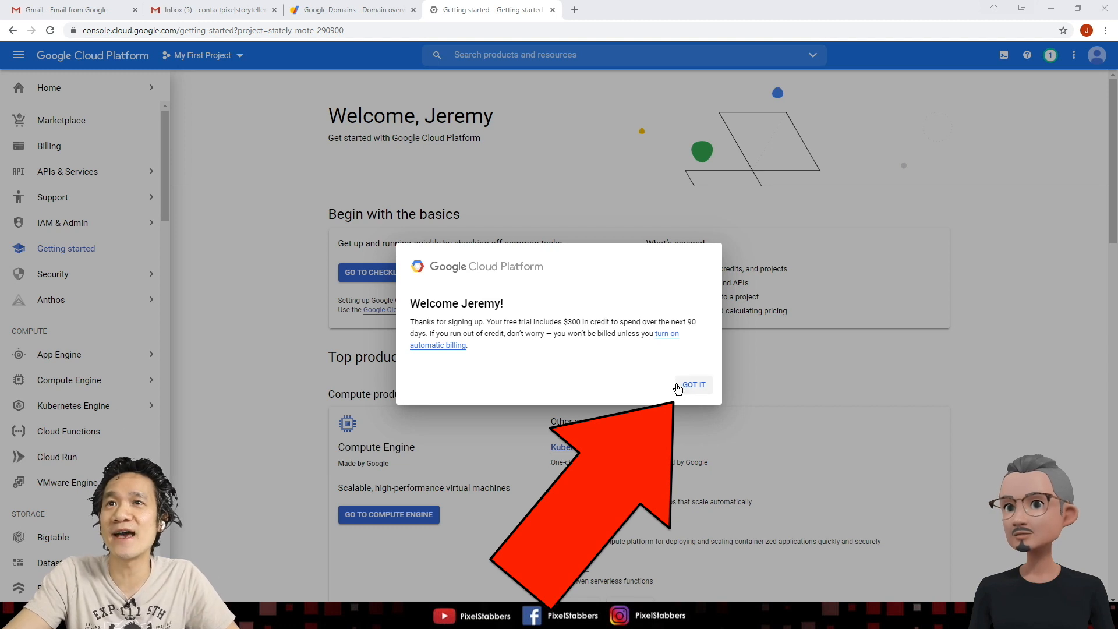
Dismiss the free-trial welcome message and open the Marketplace from the Navigation menu.
{"action": "left_click", "coordinate": [692, 384]}
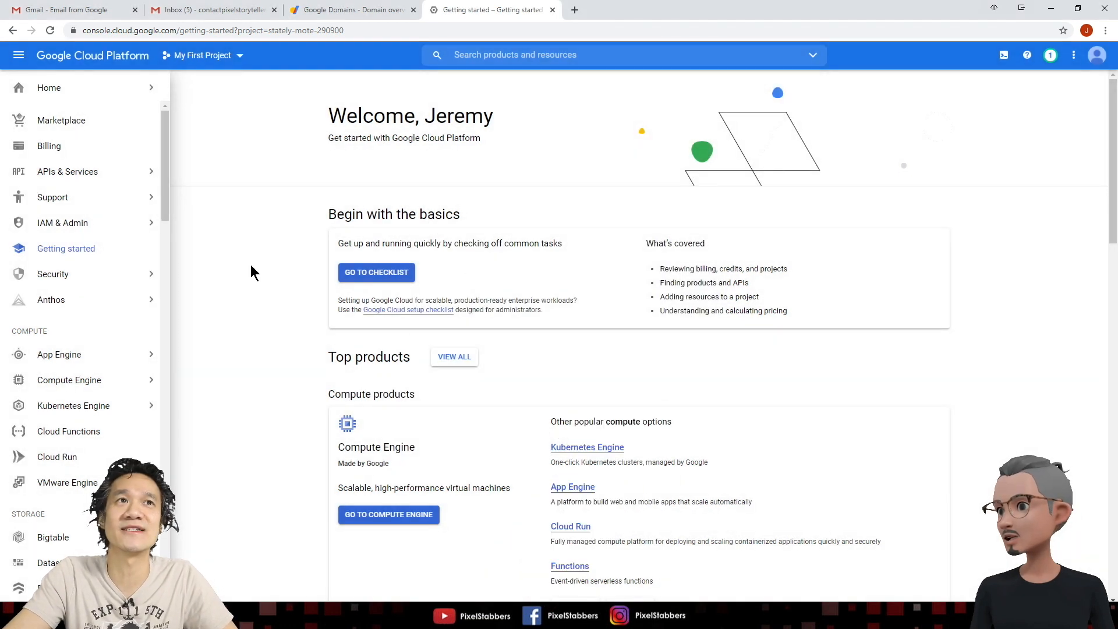
{"action": "left_click", "coordinate": [19, 55]}
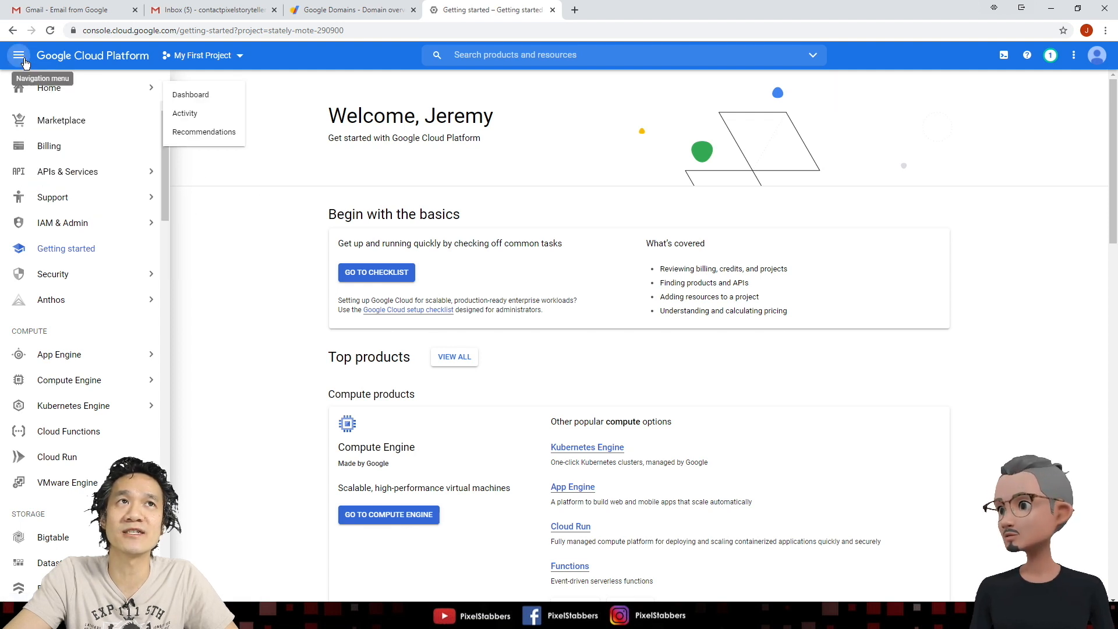
{"action": "left_click", "coordinate": [19, 55]}
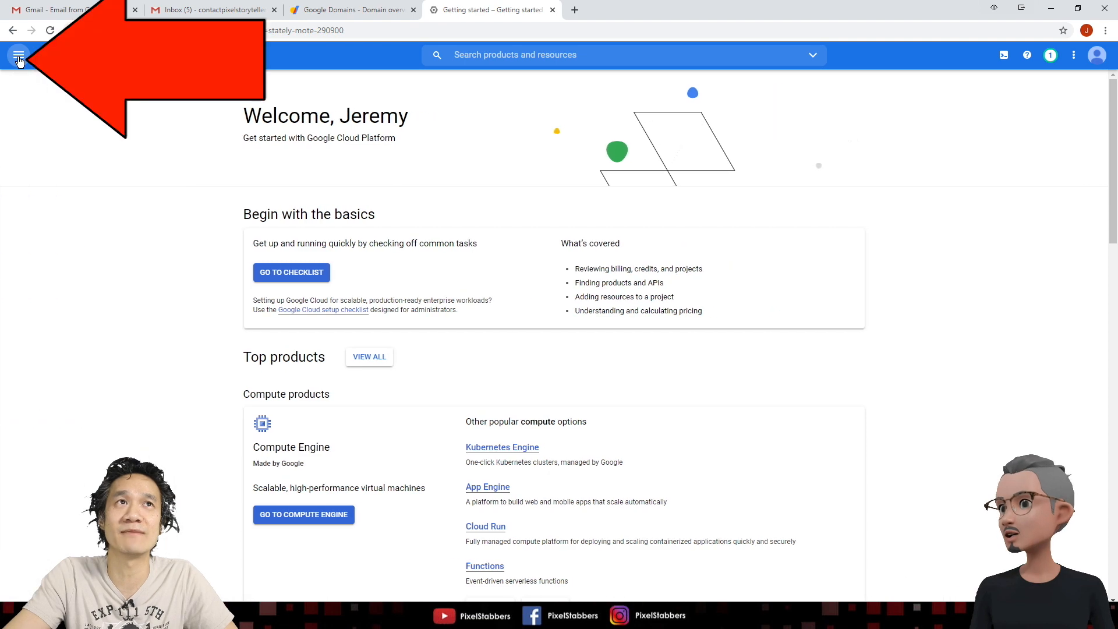
{"action": "left_click", "coordinate": [18, 55]}
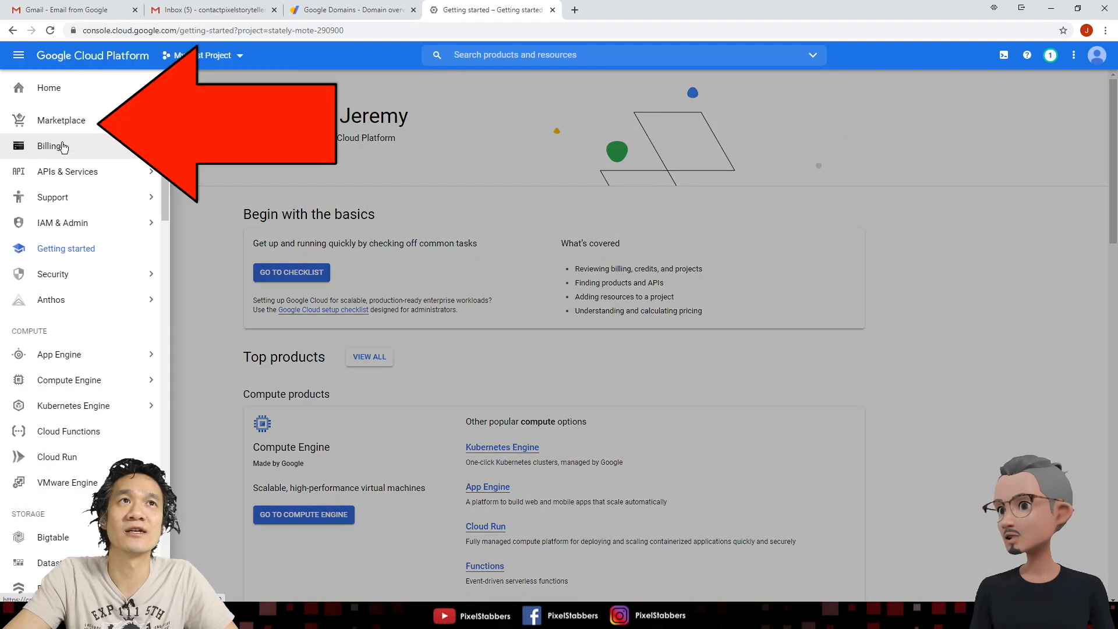
{"action": "mouse_move", "coordinate": [85, 128]}
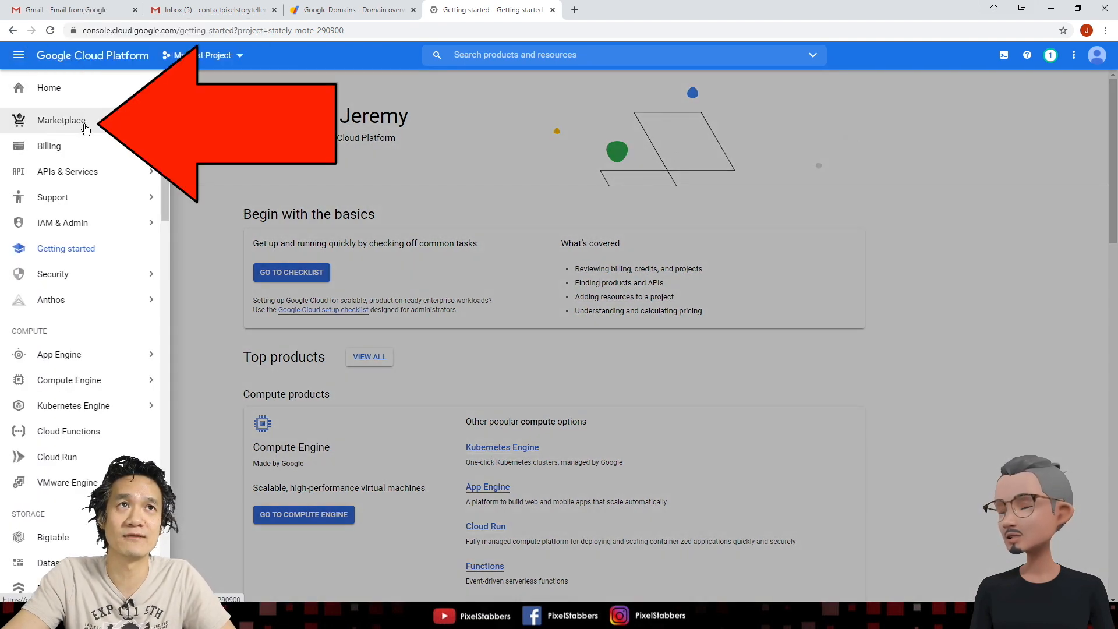
{"action": "left_click", "coordinate": [61, 120]}
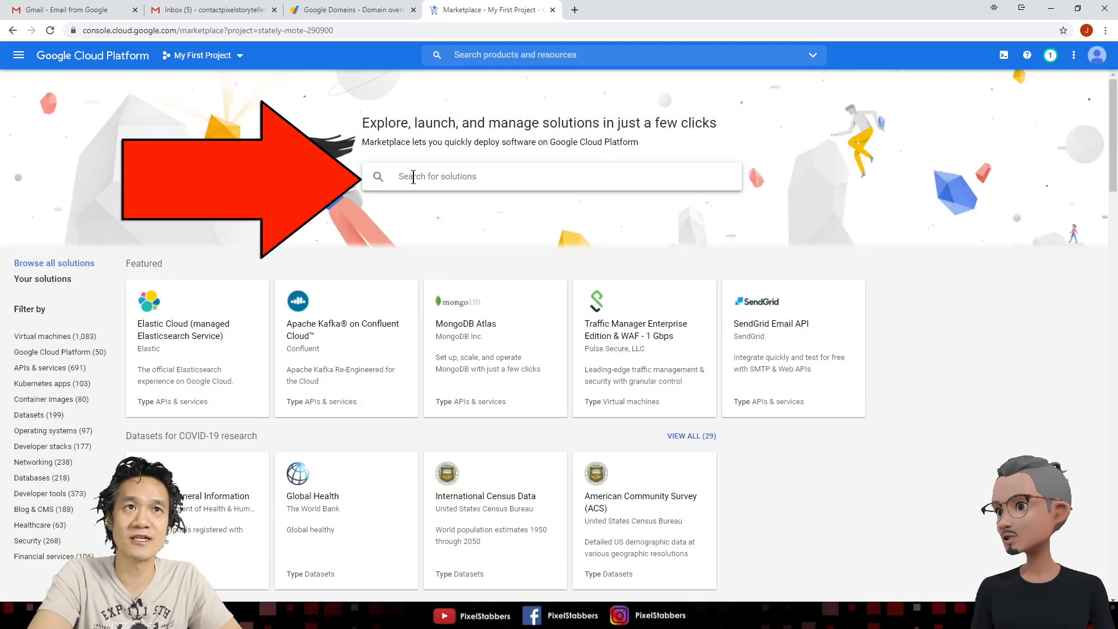
Search the Marketplace for 'bitnami wordpress' and open the WordPress Certified by Bitnami and Automattic listing.
{"action": "type", "text": "bitnami wordpress"}
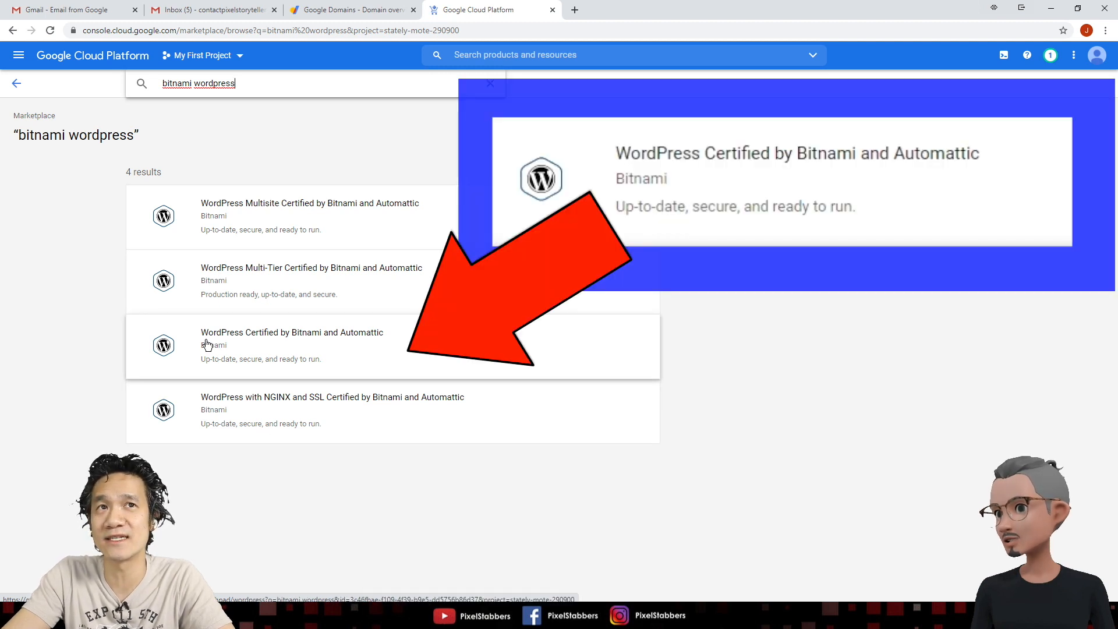
{"action": "mouse_move", "coordinate": [316, 344]}
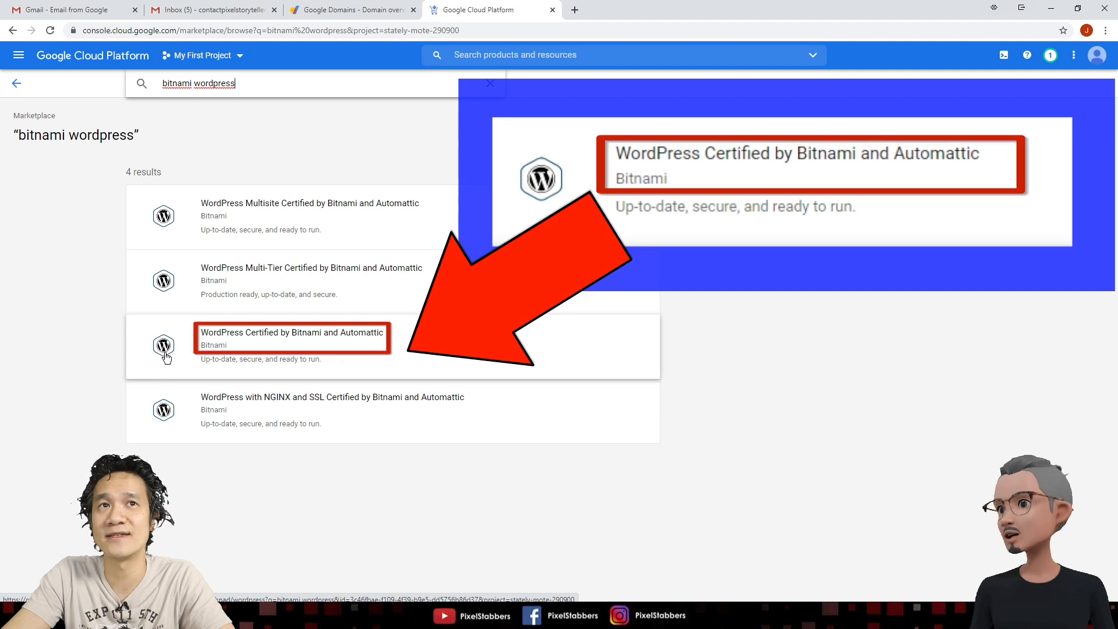
{"action": "mouse_move", "coordinate": [250, 278]}
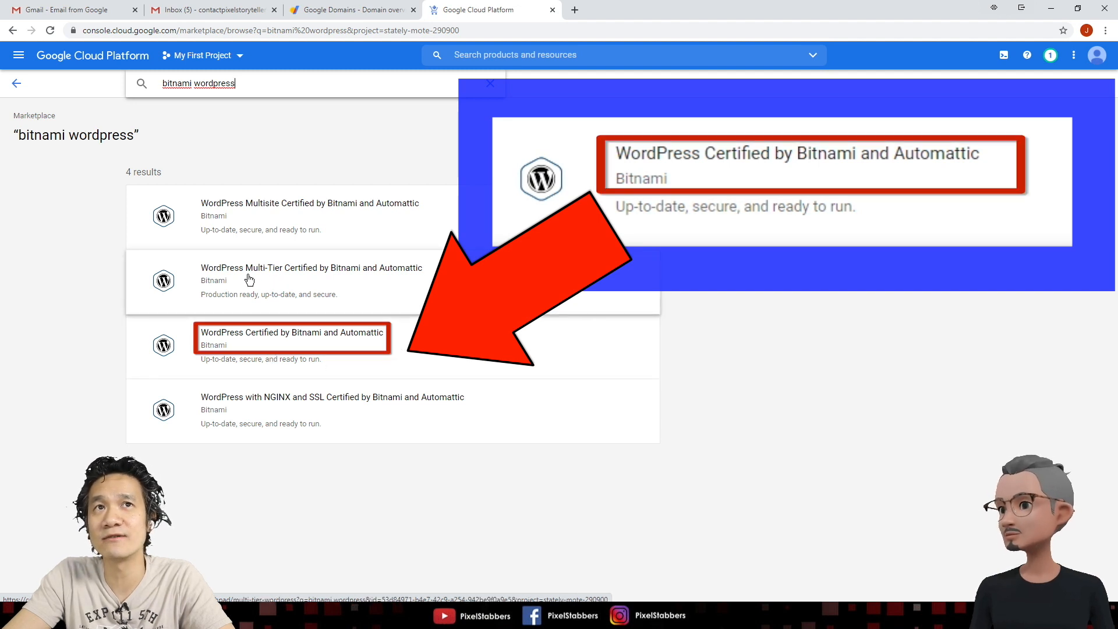
{"action": "mouse_move", "coordinate": [261, 214]}
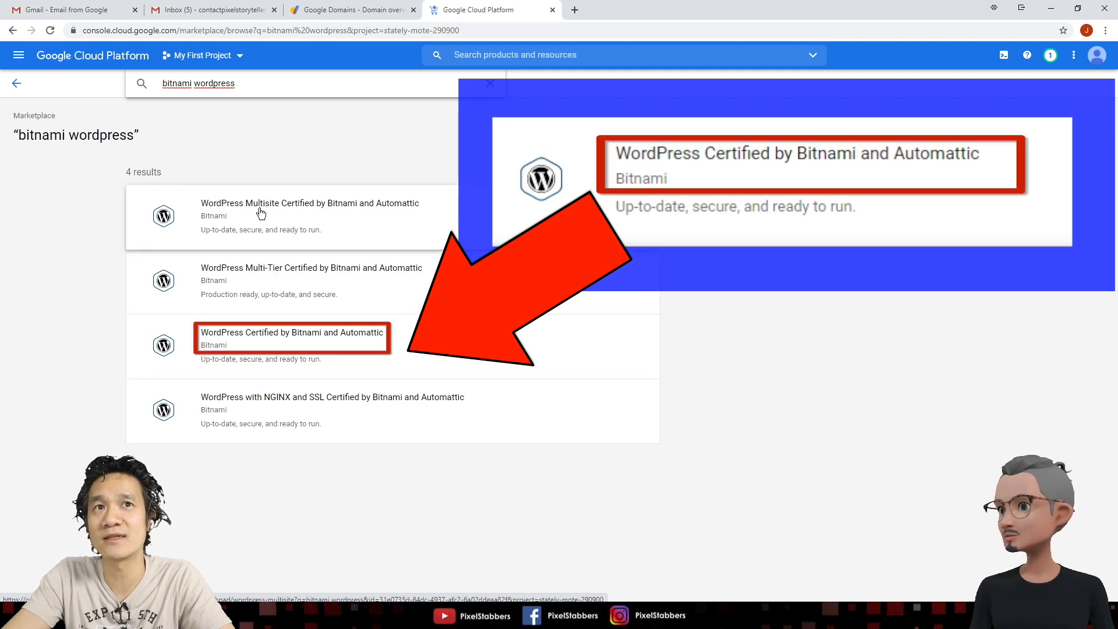
{"action": "mouse_move", "coordinate": [317, 410]}
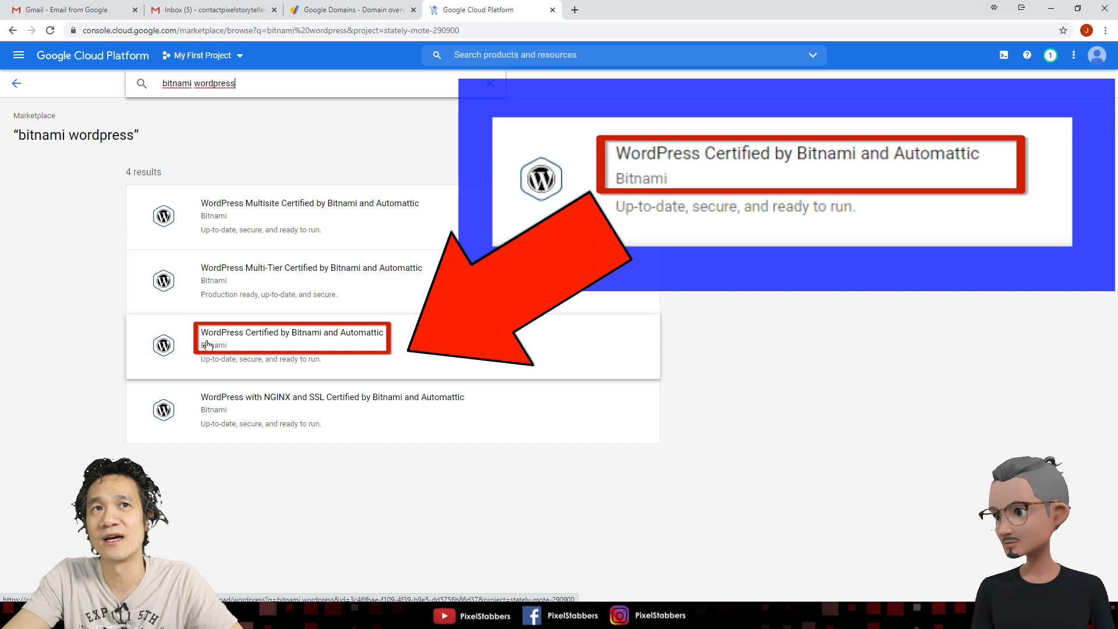
{"action": "mouse_move", "coordinate": [310, 347]}
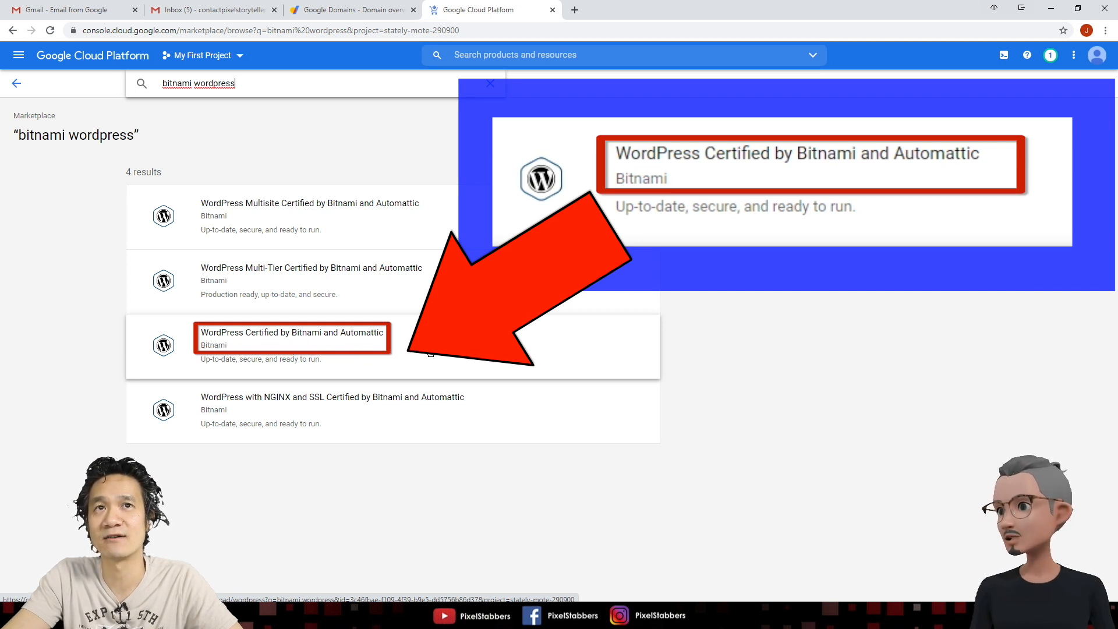
{"action": "left_click", "coordinate": [291, 338]}
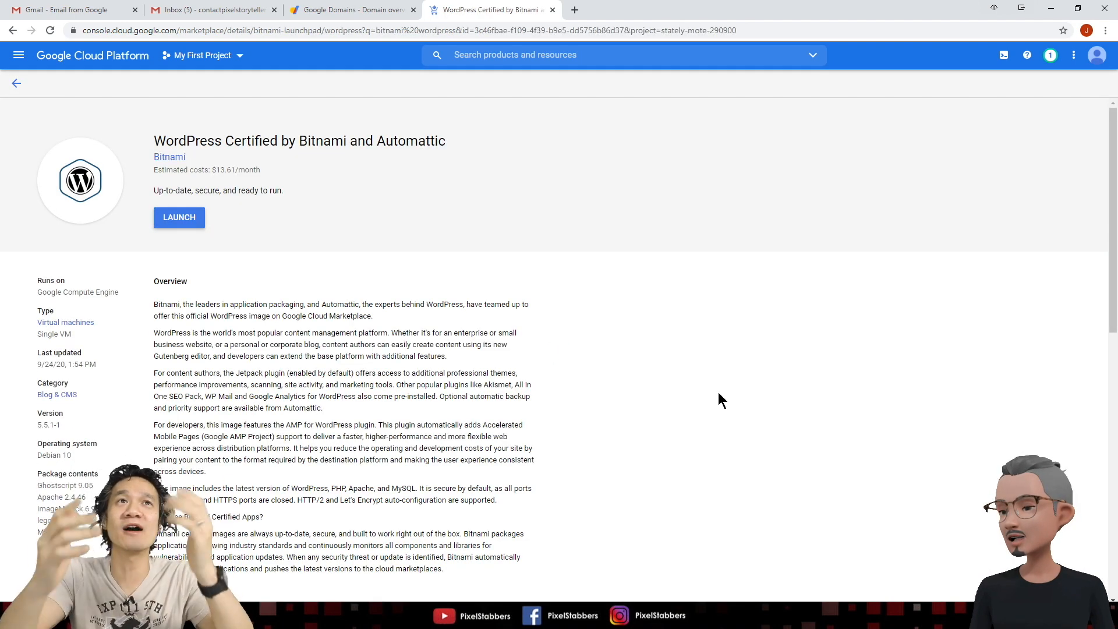
{"action": "mouse_move", "coordinate": [475, 170]}
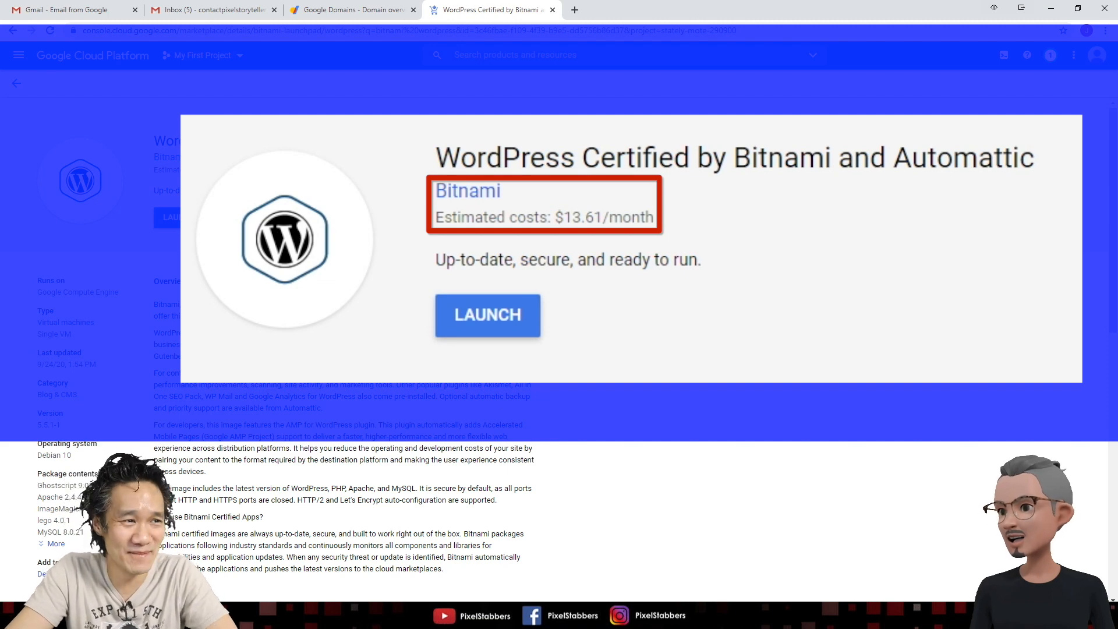
{"action": "mouse_move", "coordinate": [10, 469]}
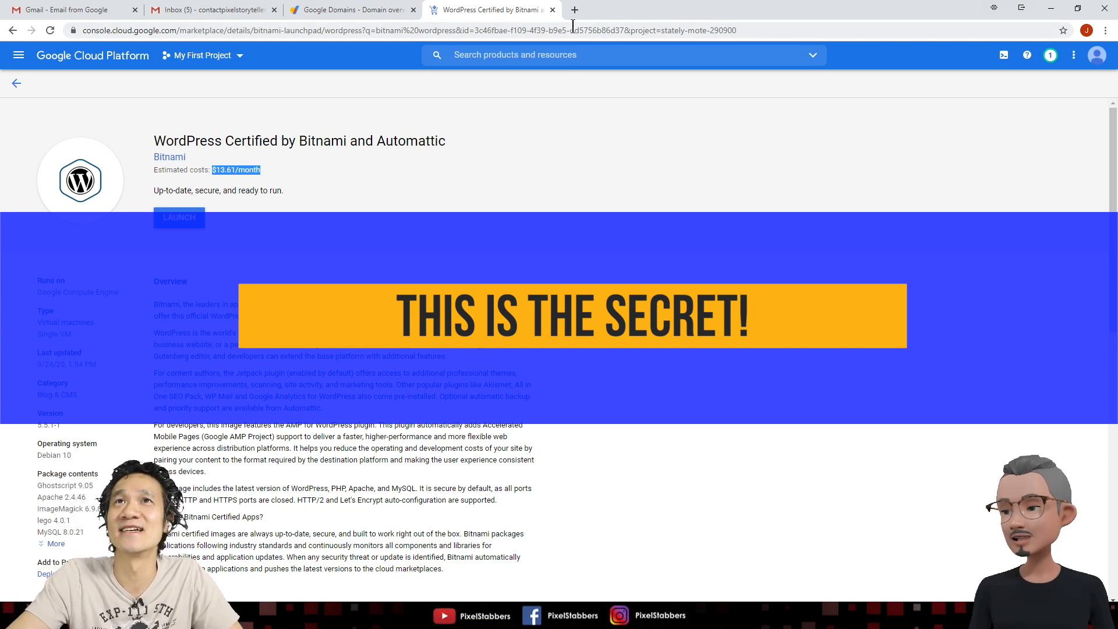
In a new browser tab, search Google for 'gcp free tier' and browse the results.
{"action": "left_click", "coordinate": [575, 9]}
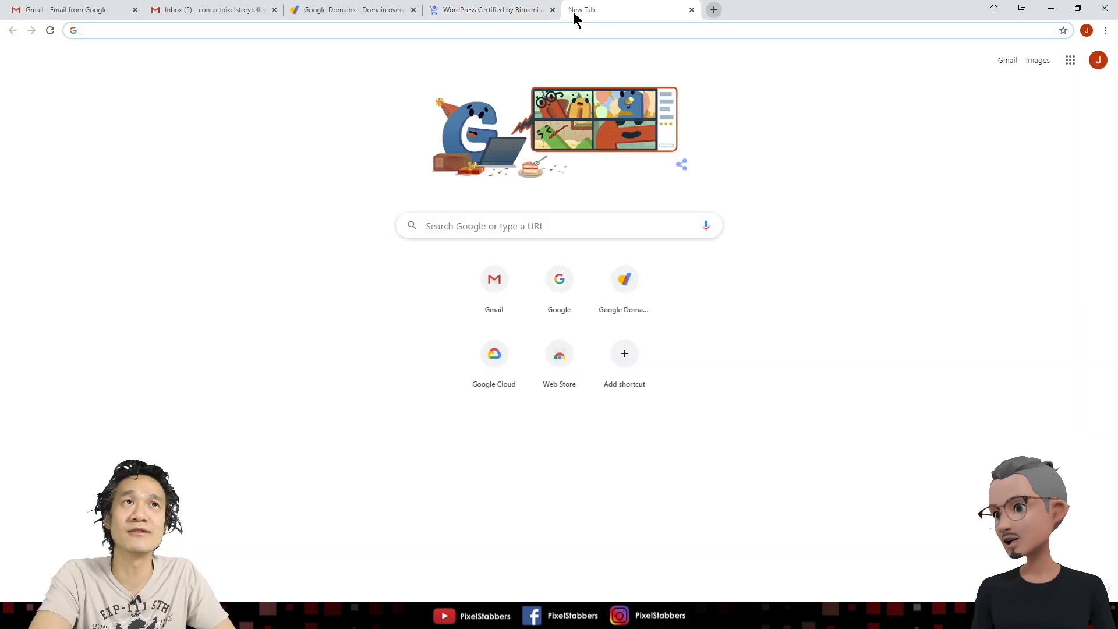
{"action": "type", "text": "GCP"}
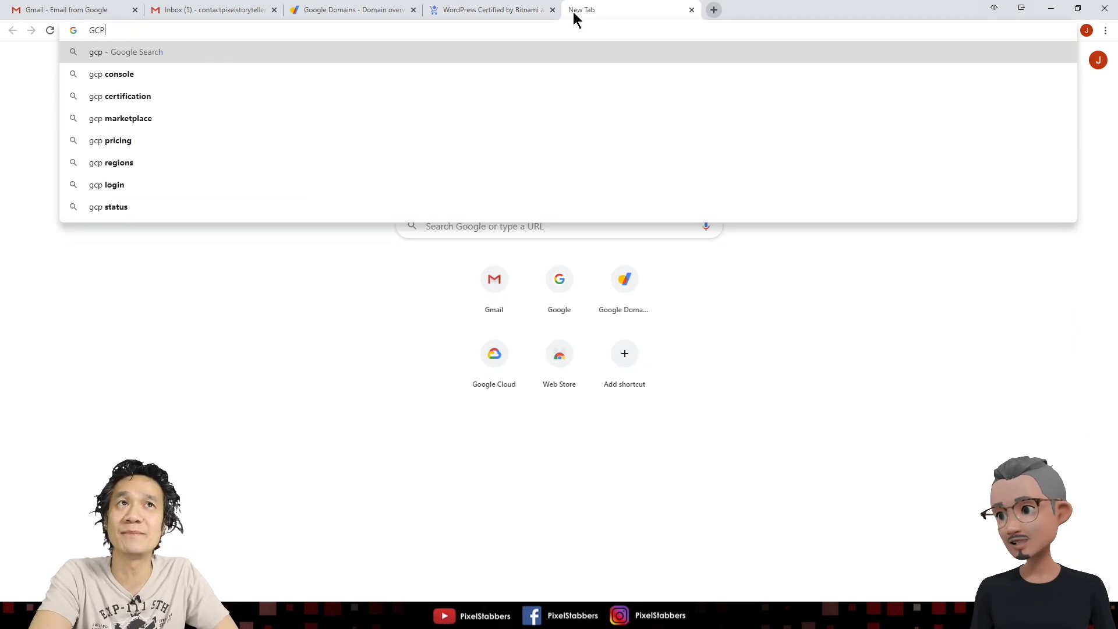
{"action": "key", "text": "Return"}
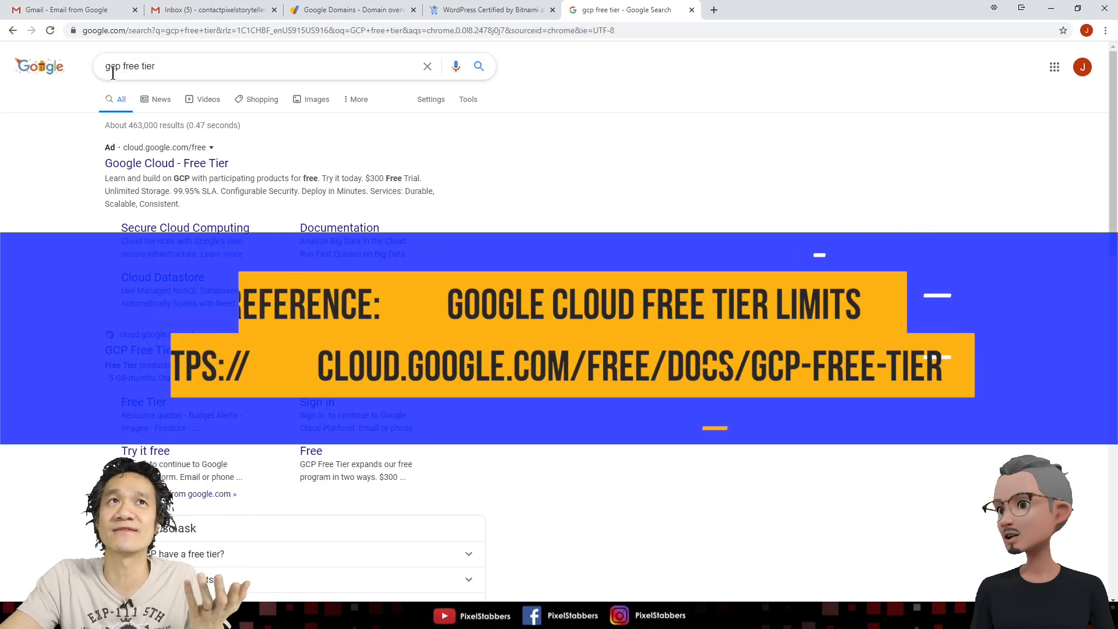
{"action": "scroll", "scroll_direction": "down", "scroll_amount": 3}
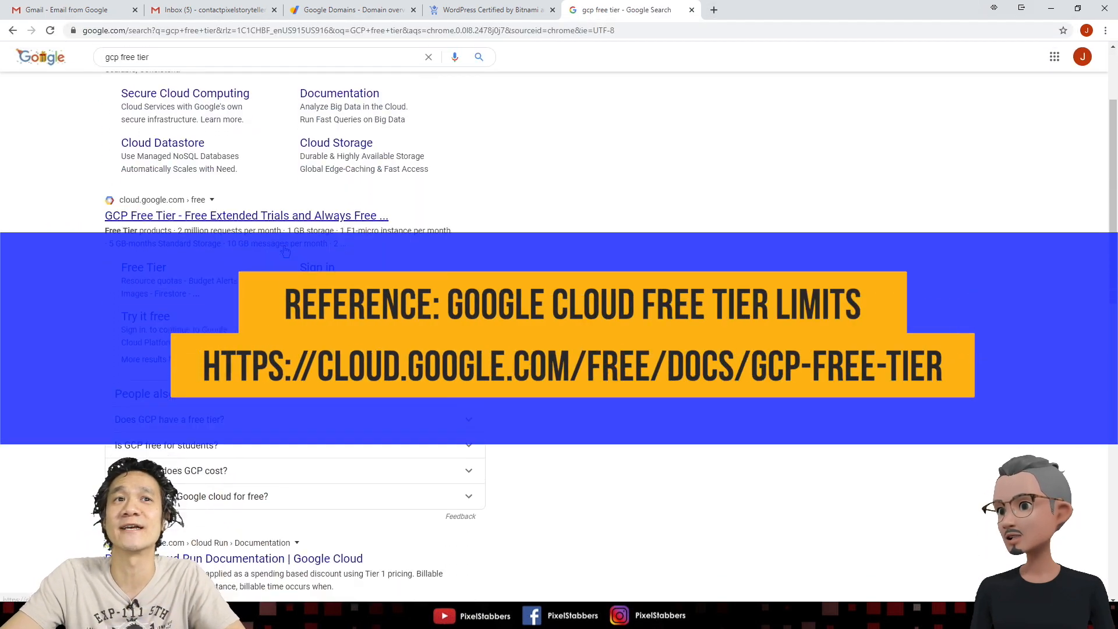
Review the Compute Engine f1-micro free tier limits, then return to the WordPress listing.
{"action": "left_click", "coordinate": [246, 215]}
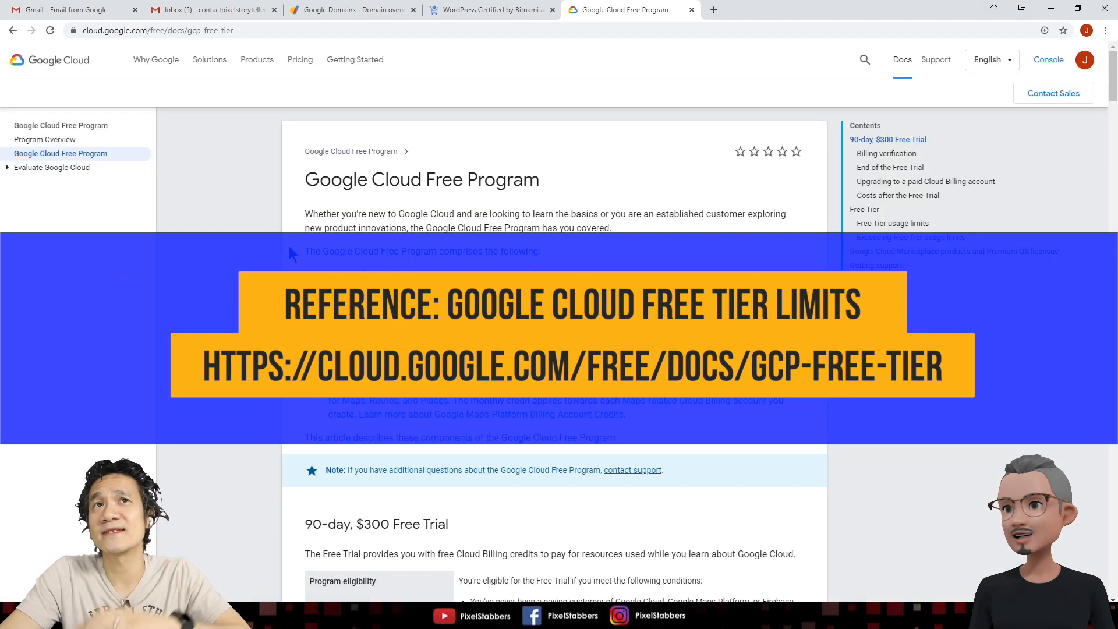
{"action": "scroll", "scroll_direction": "down", "scroll_amount": 3}
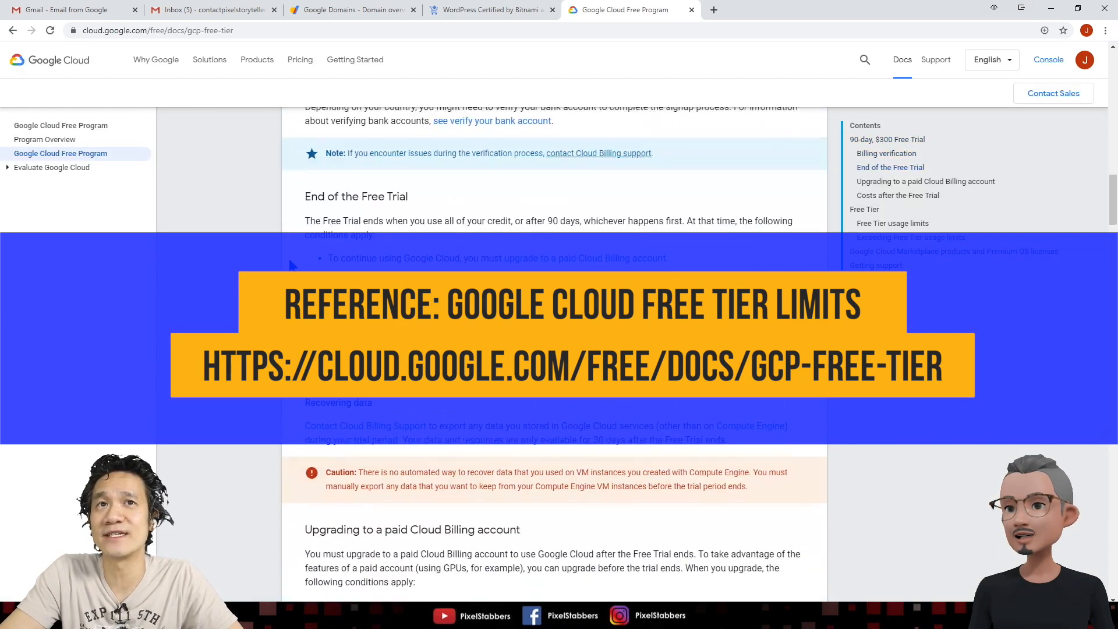
{"action": "scroll", "scroll_direction": "down", "scroll_amount": 3}
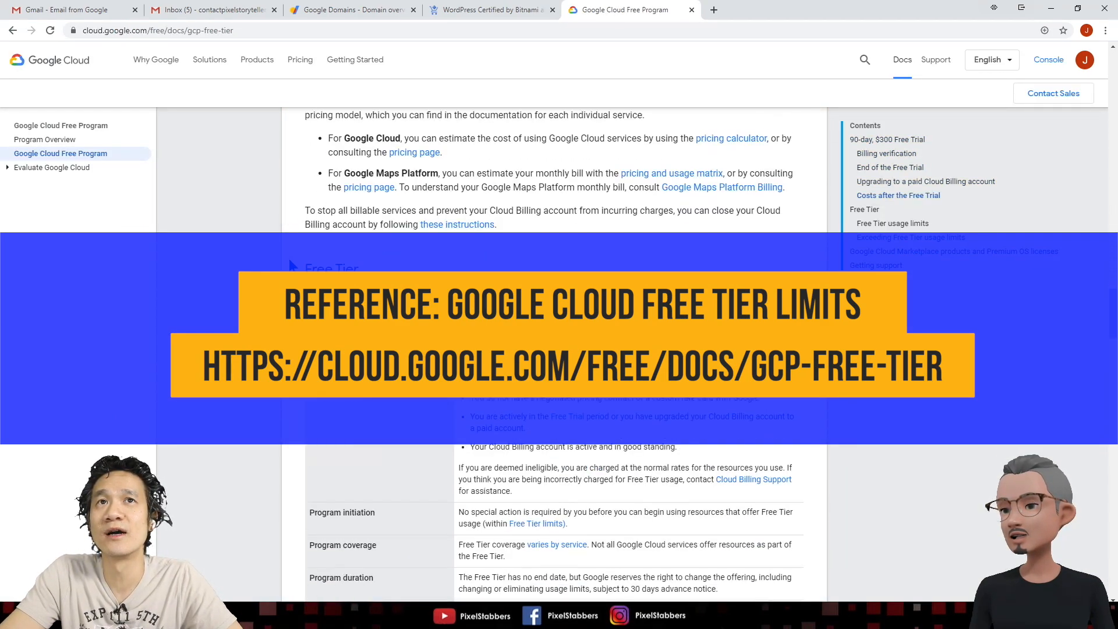
{"action": "scroll", "scroll_direction": "down", "scroll_amount": 3}
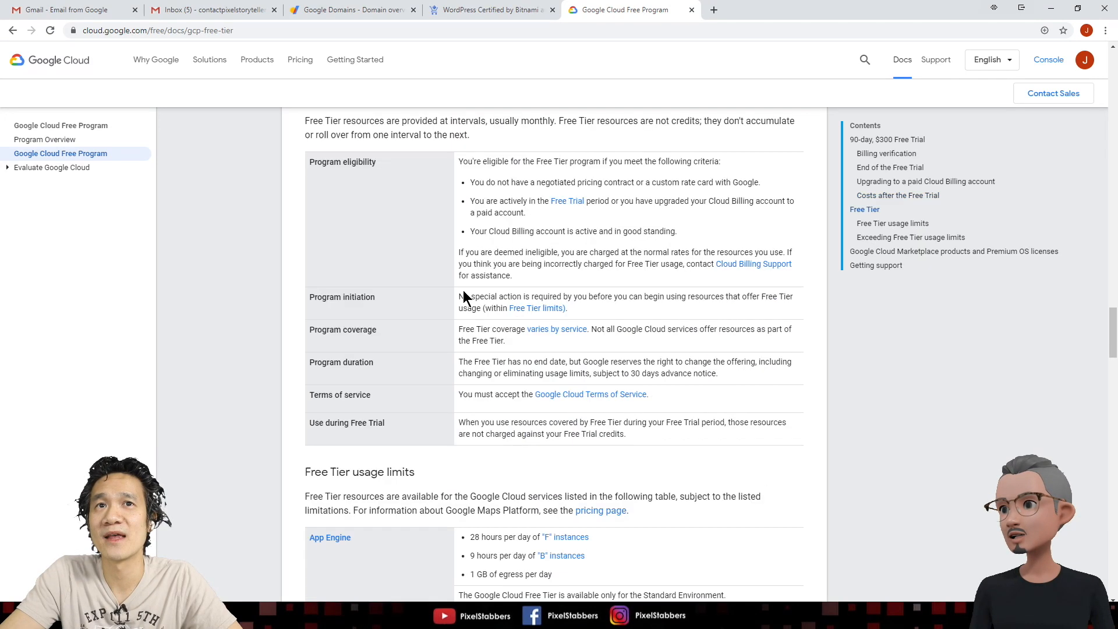
{"action": "scroll", "scroll_direction": "down", "scroll_amount": 3}
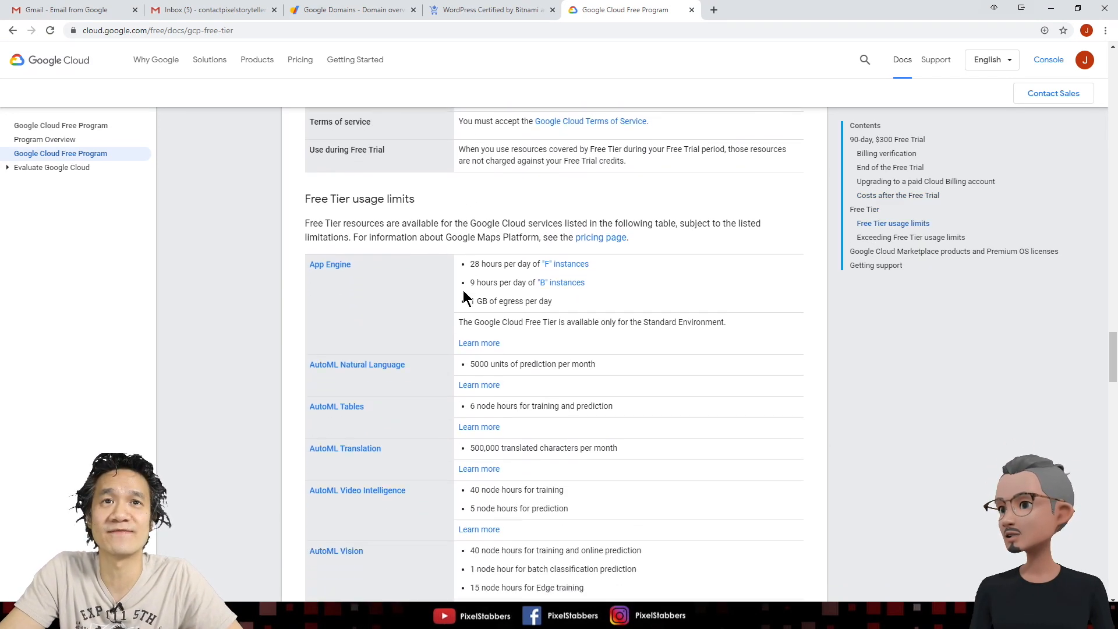
{"action": "scroll", "scroll_direction": "down", "scroll_amount": 3}
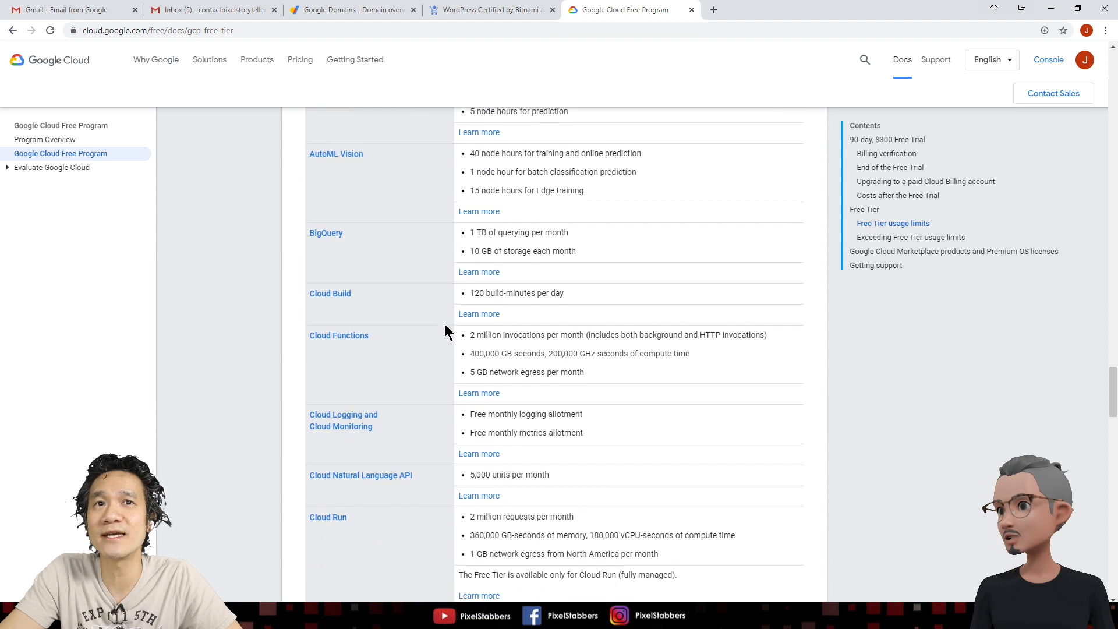
{"action": "scroll", "scroll_direction": "down", "scroll_amount": 3}
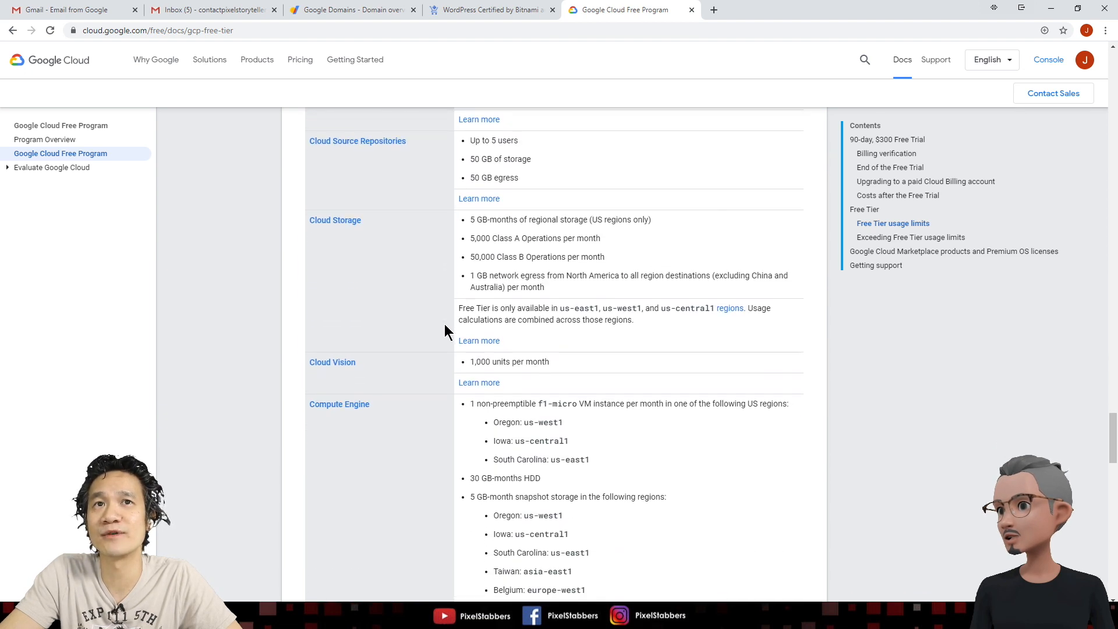
{"action": "scroll", "scroll_direction": "down", "scroll_amount": 3}
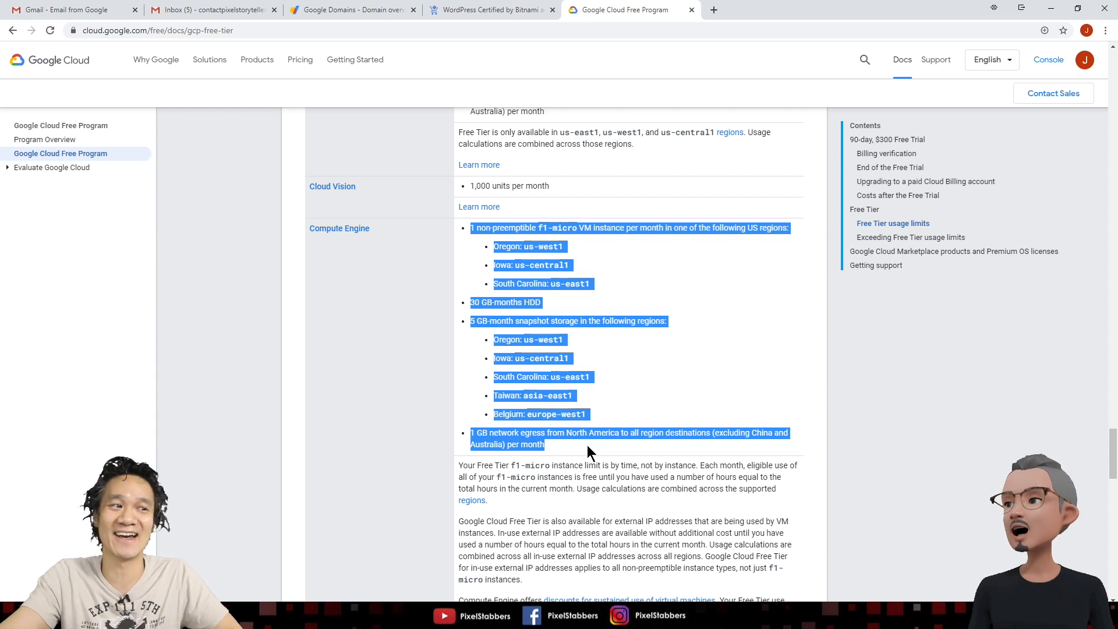
{"action": "mouse_move", "coordinate": [453, 71]}
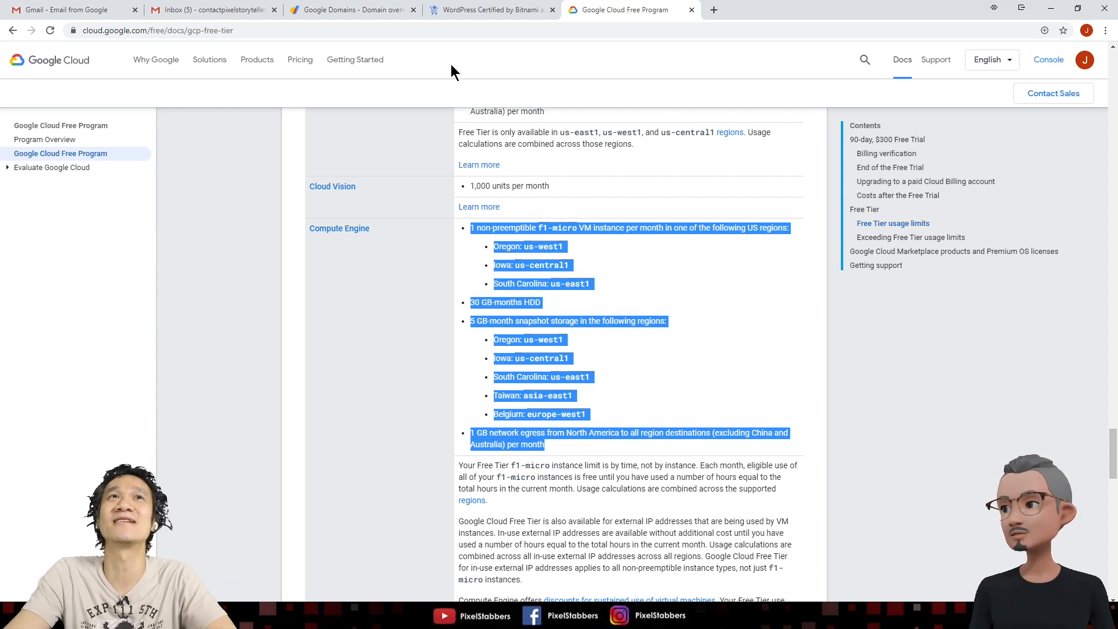
{"action": "left_click", "coordinate": [490, 9]}
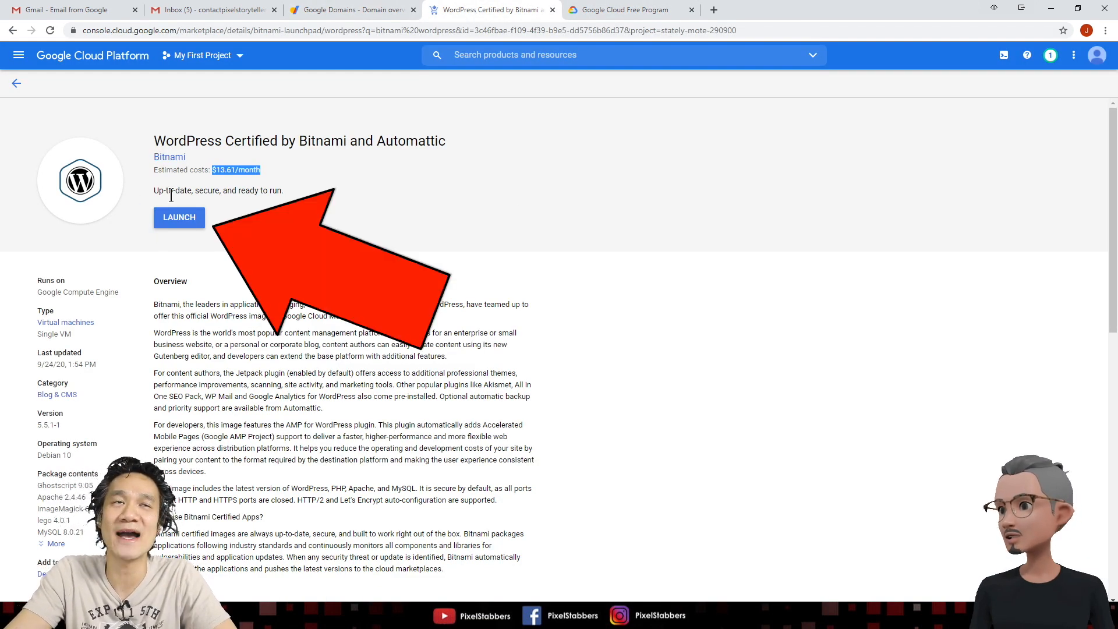
{"action": "mouse_move", "coordinate": [193, 225]}
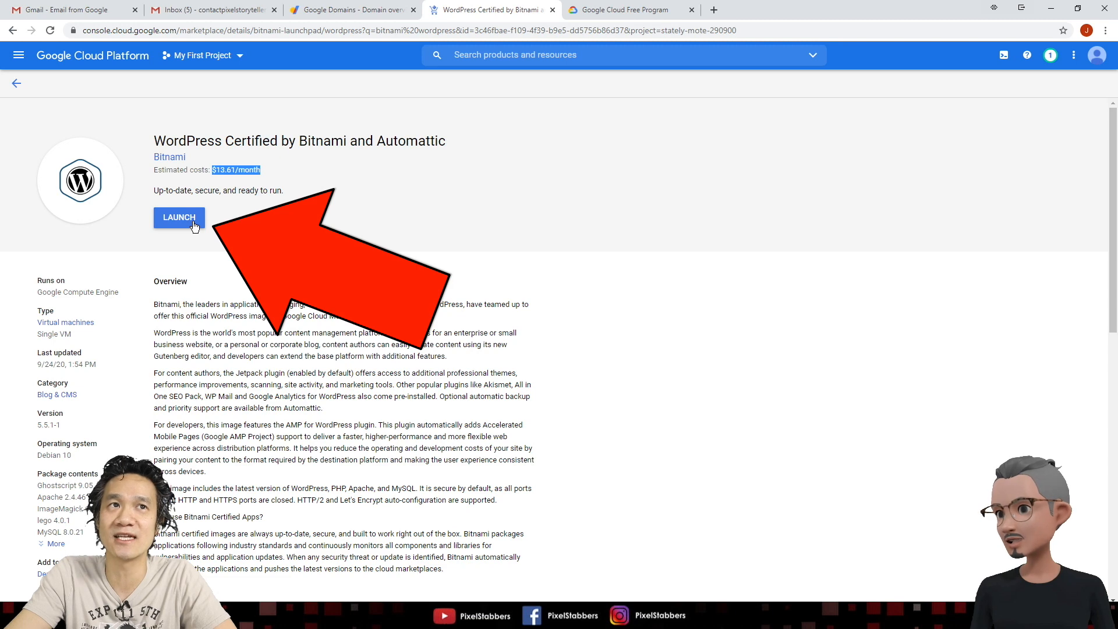
Launch the Bitnami WordPress deployment and enable billing for the project.
{"action": "left_click", "coordinate": [179, 217]}
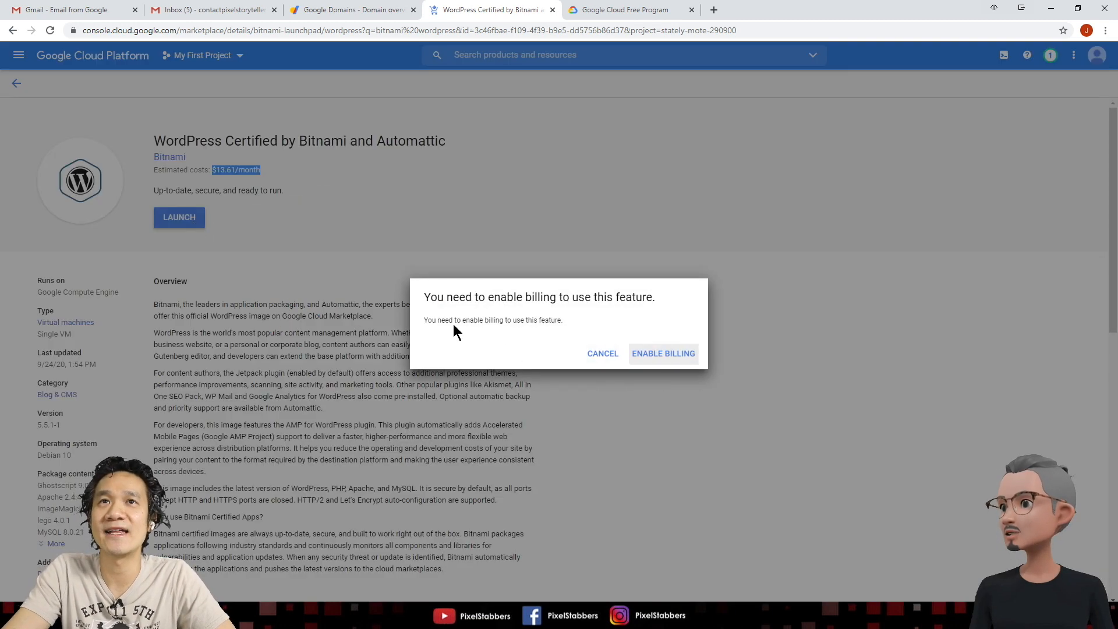
{"action": "mouse_move", "coordinate": [664, 306]}
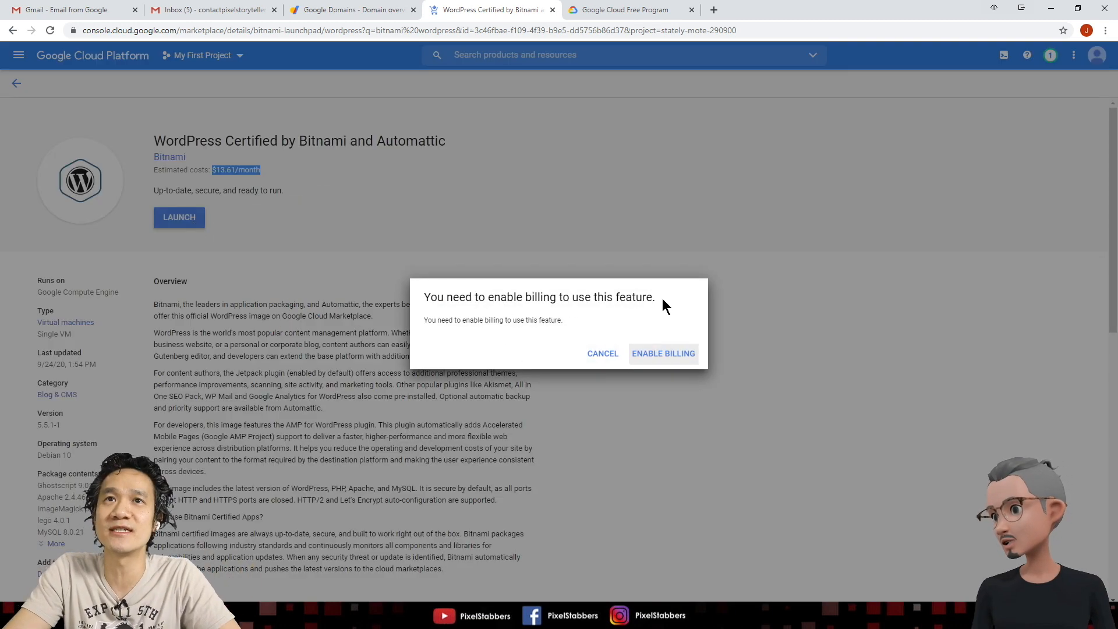
{"action": "mouse_move", "coordinate": [662, 353]}
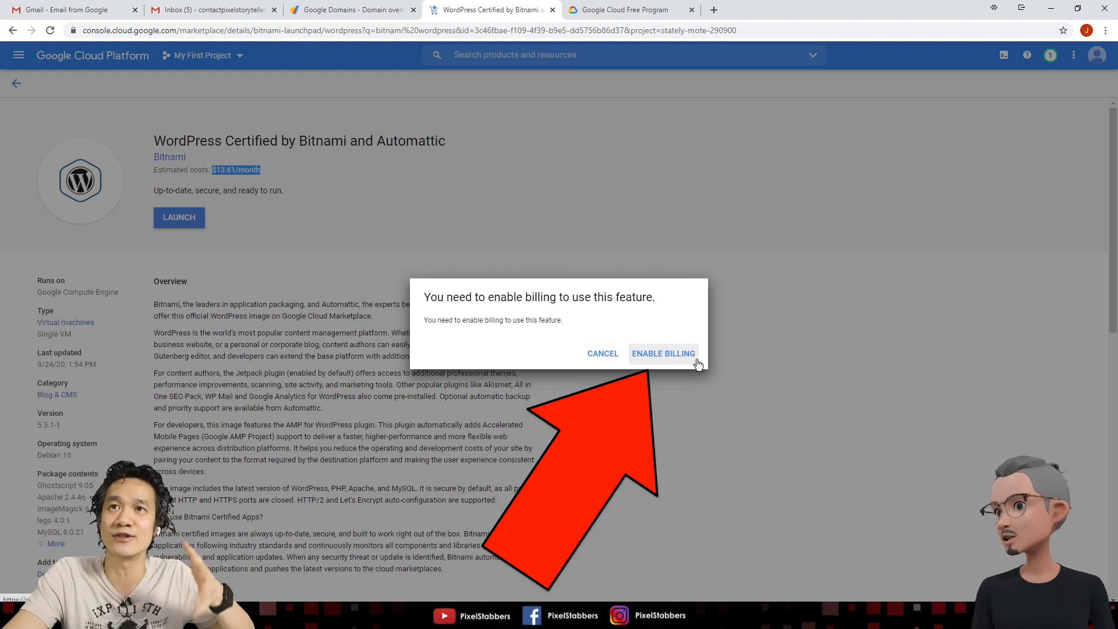
{"action": "left_click", "coordinate": [663, 353]}
{"action": "type", "text": "pixelstorr"}
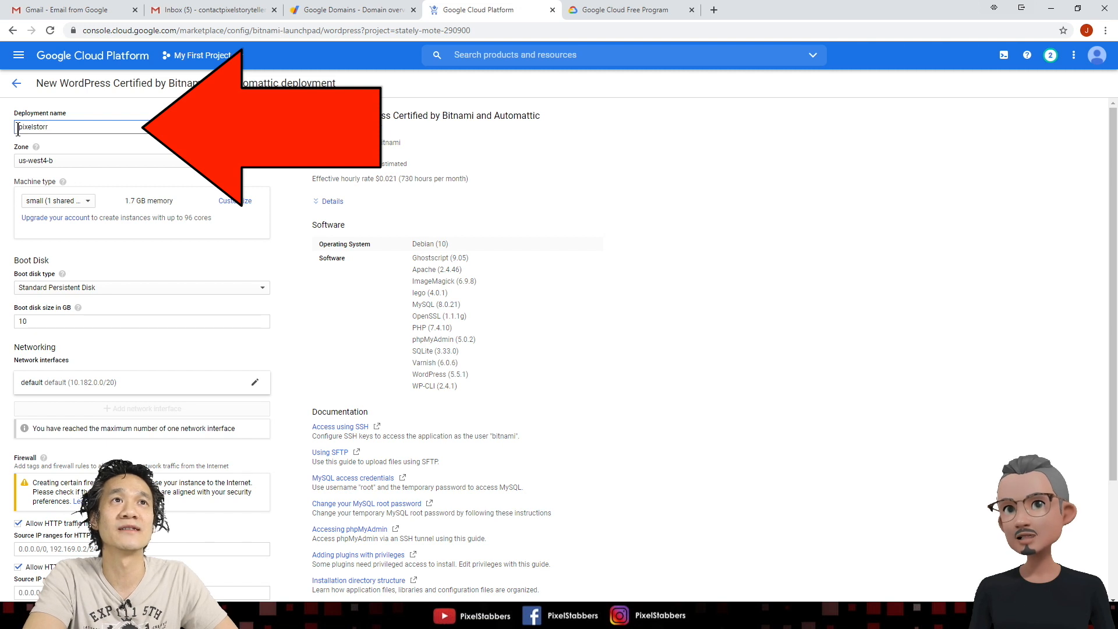
Finish typing the deployment name as pixelstoryteller.
{"action": "type", "text": "yteller"}
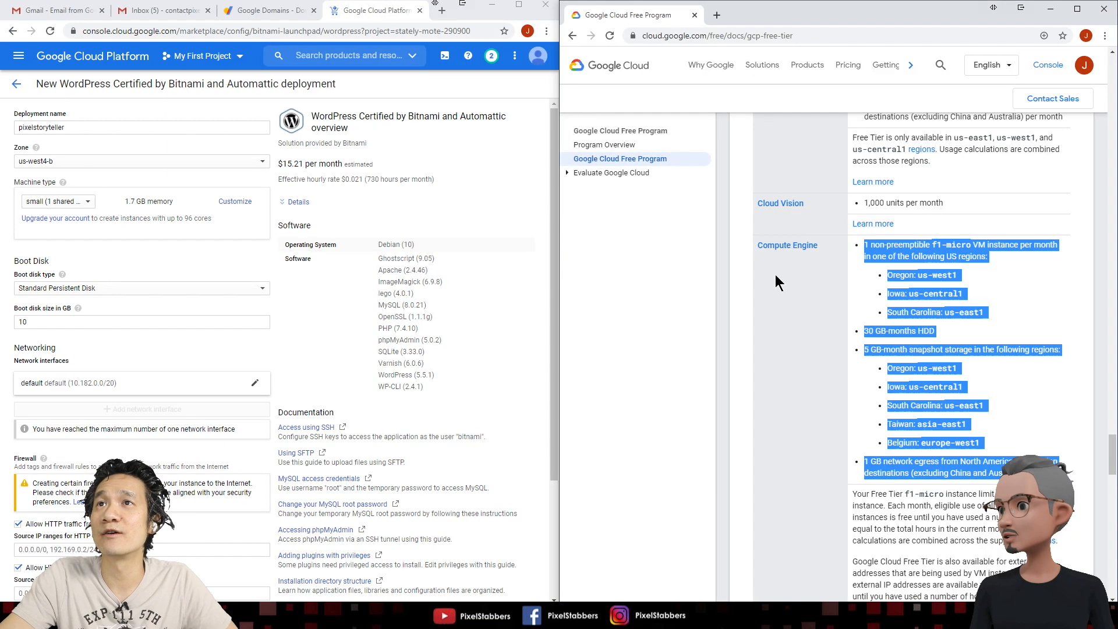
{"action": "mouse_move", "coordinate": [867, 262]}
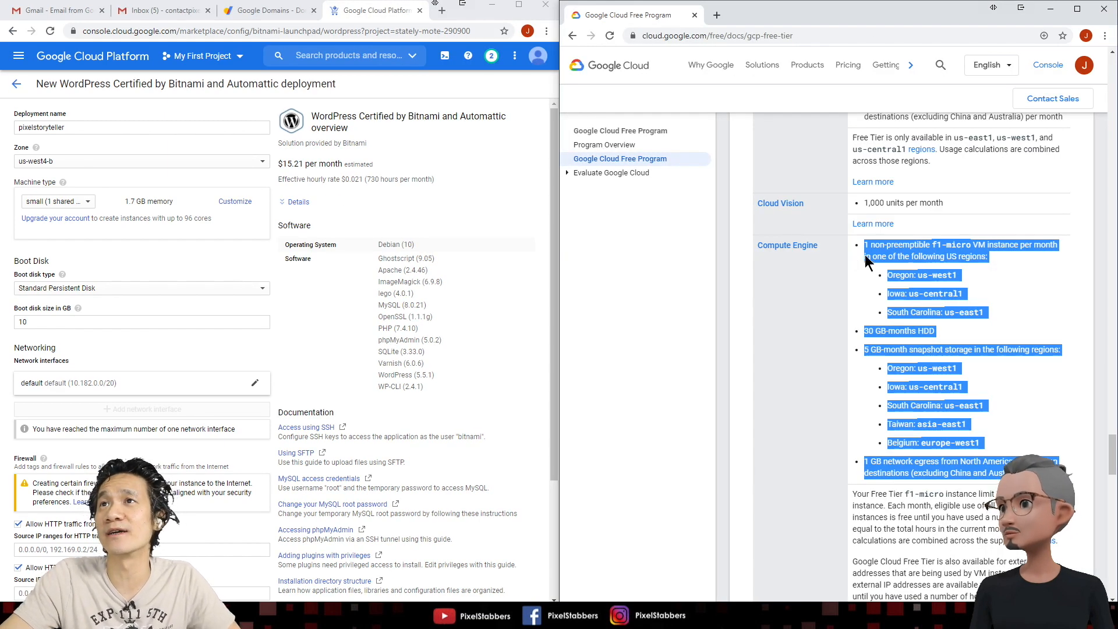
Highlight the Iowa us-central1 region in the docs' free-tier Compute Engine list.
{"action": "left_click", "coordinate": [1007, 250]}
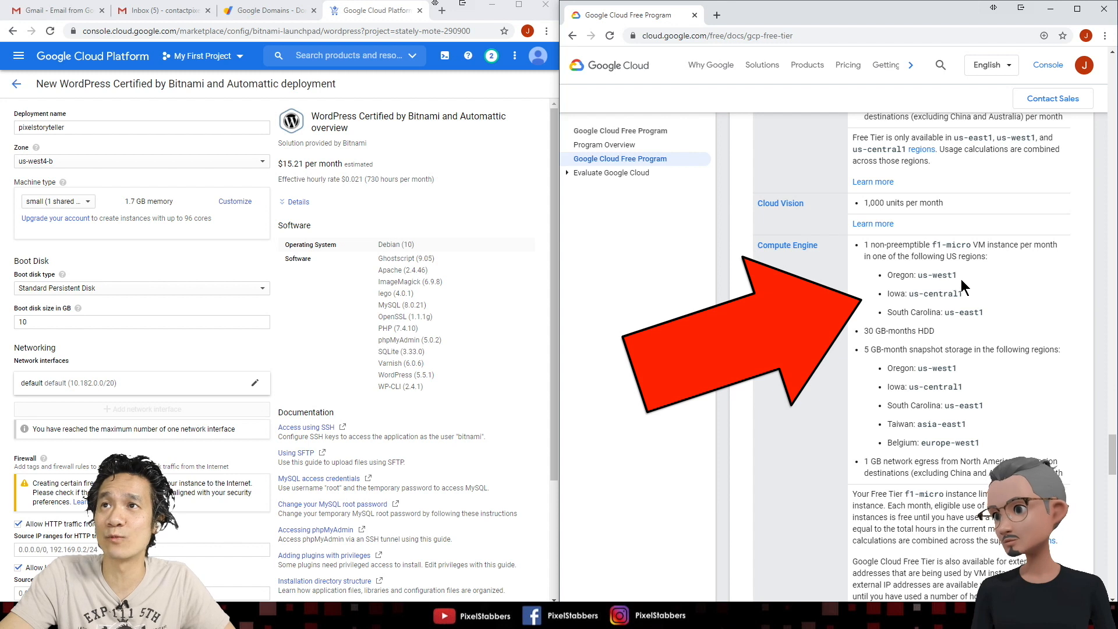
{"action": "mouse_move", "coordinate": [956, 333]}
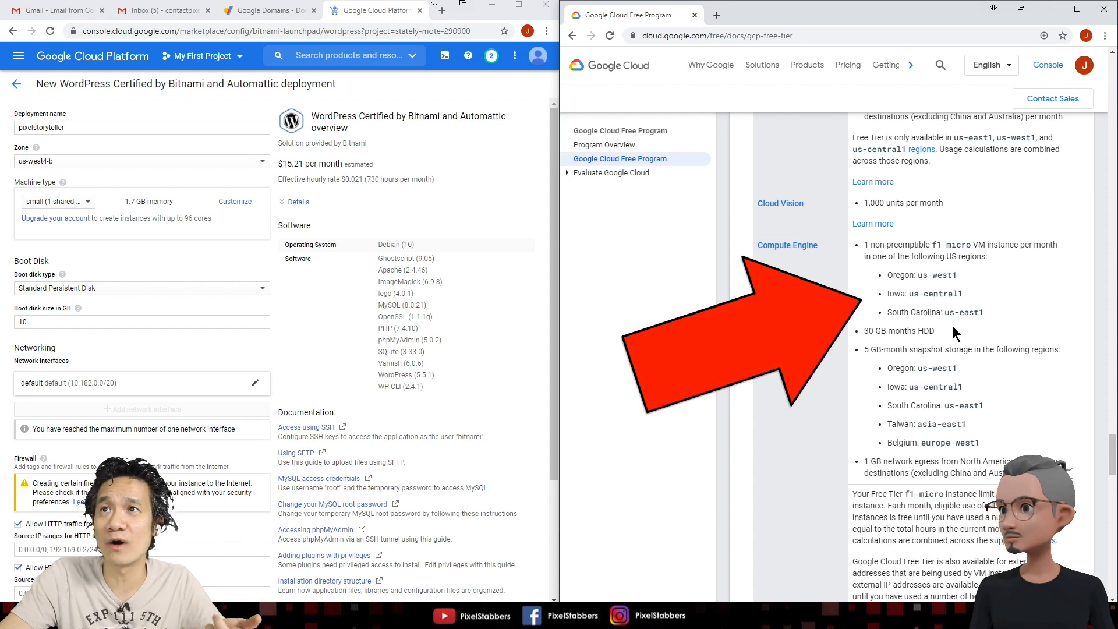
{"action": "mouse_move", "coordinate": [996, 324]}
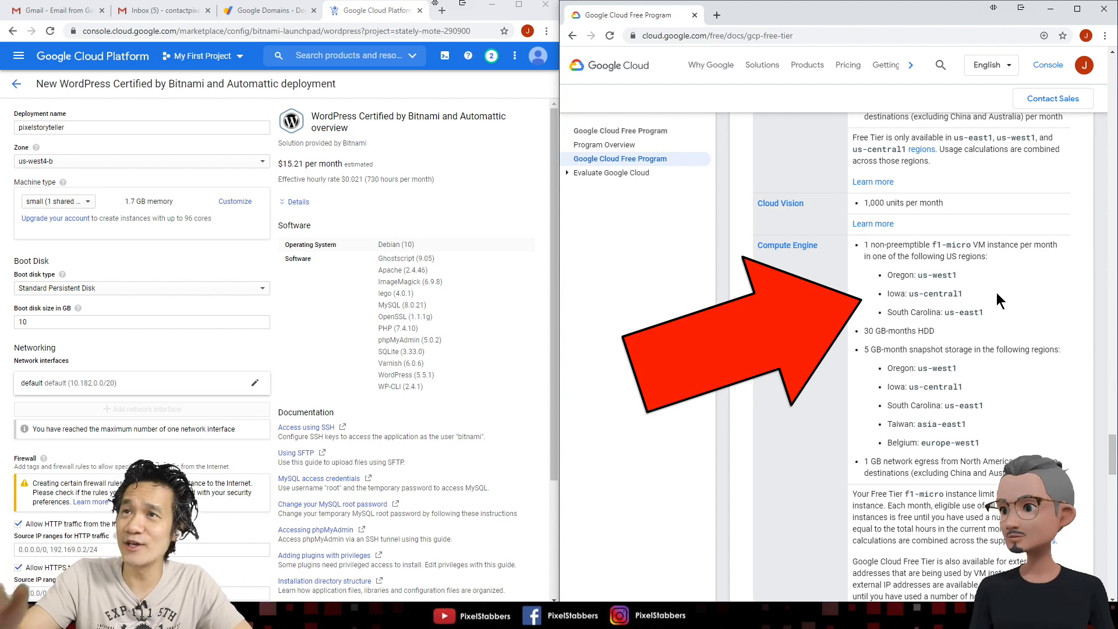
{"action": "double_click", "coordinate": [941, 292]}
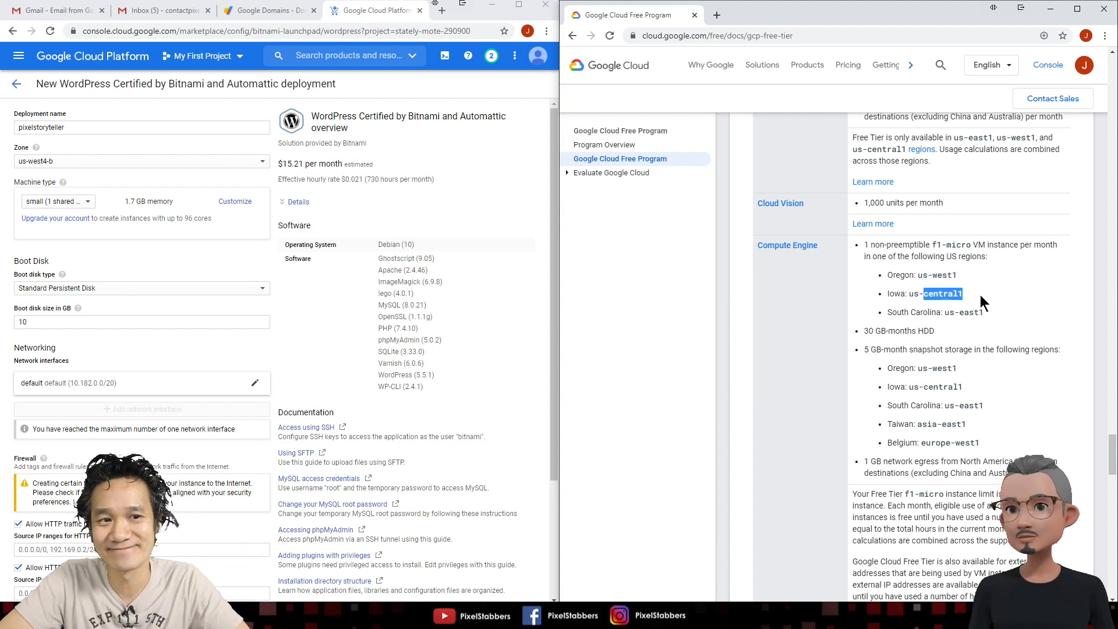
{"action": "mouse_move", "coordinate": [722, 278]}
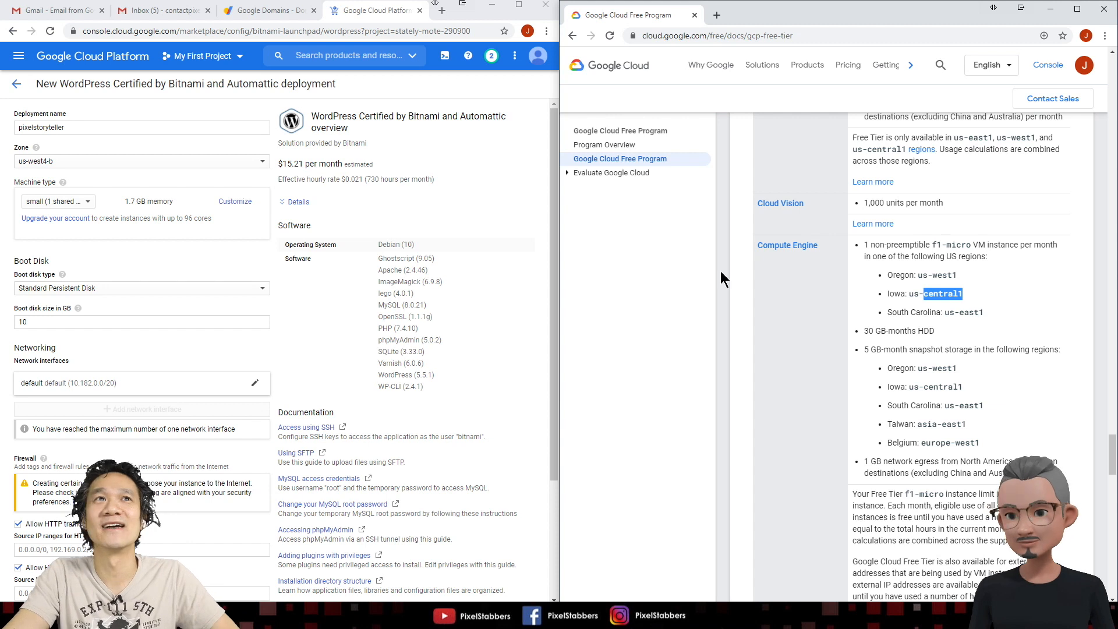
Set the deployment zone to us-central1-f, lowering the estimate to $13.61 per month.
{"action": "left_click", "coordinate": [140, 161]}
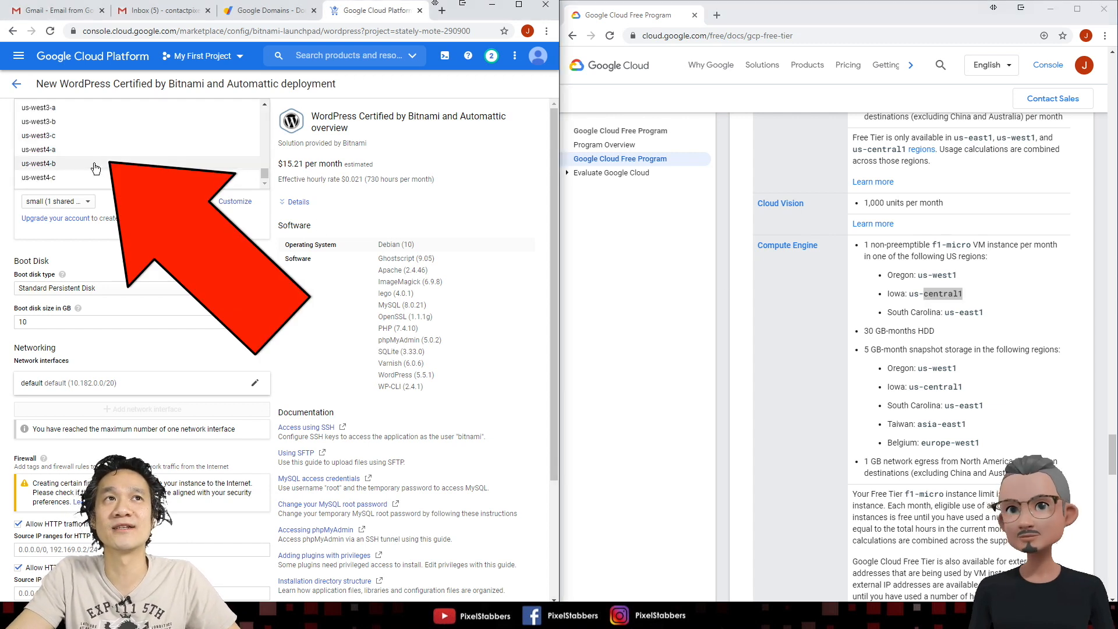
{"action": "scroll", "scroll_direction": "up", "scroll_amount": 3}
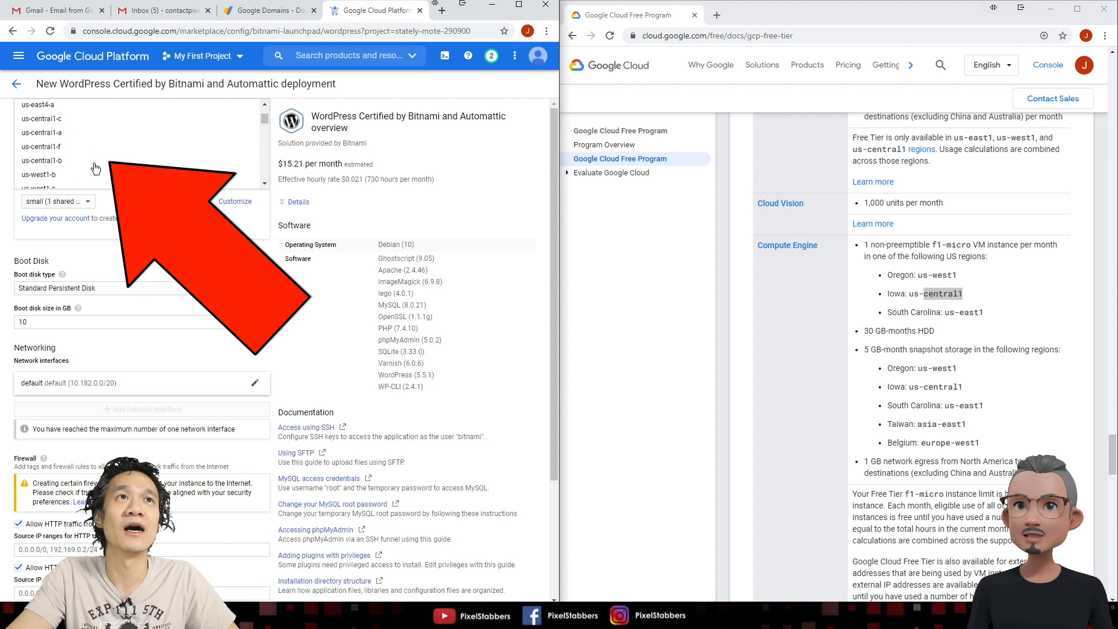
{"action": "scroll", "scroll_direction": "up", "scroll_amount": 3}
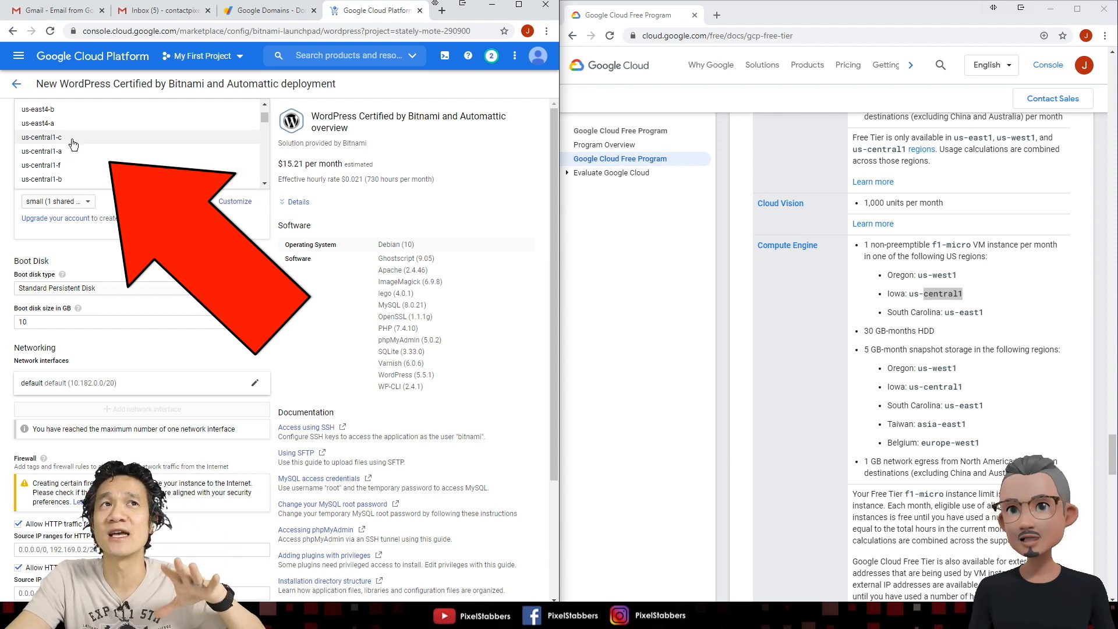
{"action": "mouse_move", "coordinate": [41, 151]}
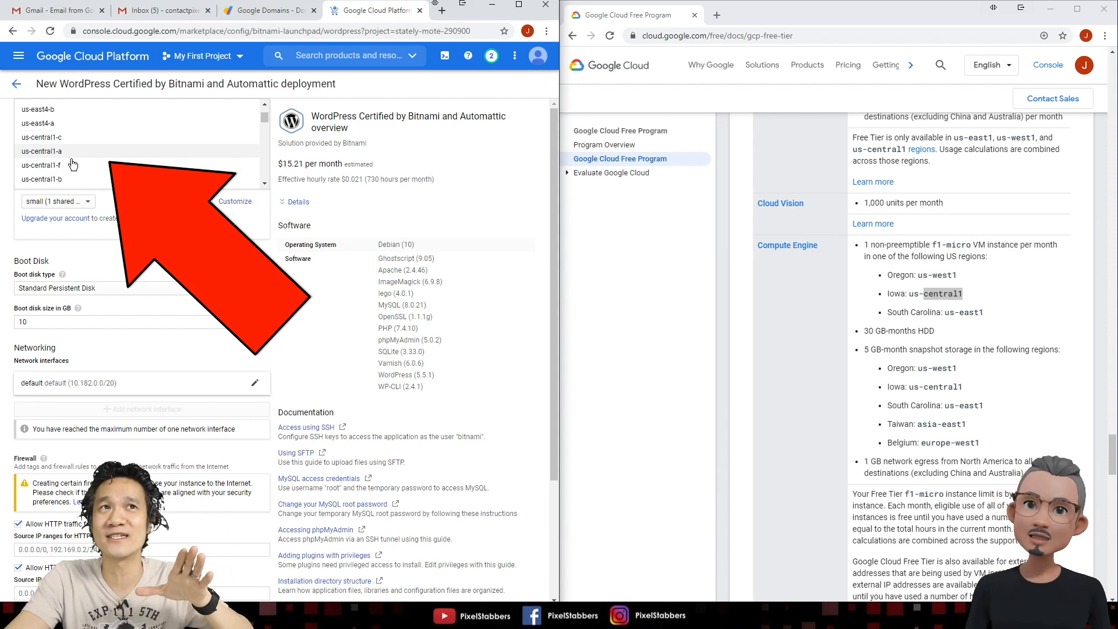
{"action": "mouse_move", "coordinate": [71, 179]}
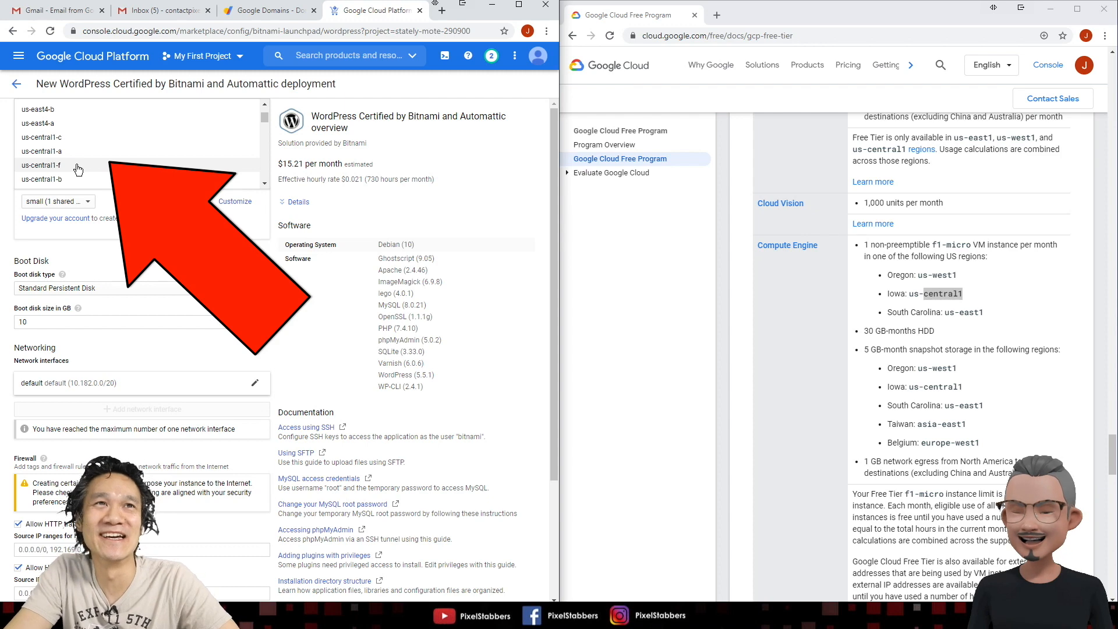
{"action": "left_click", "coordinate": [41, 165]}
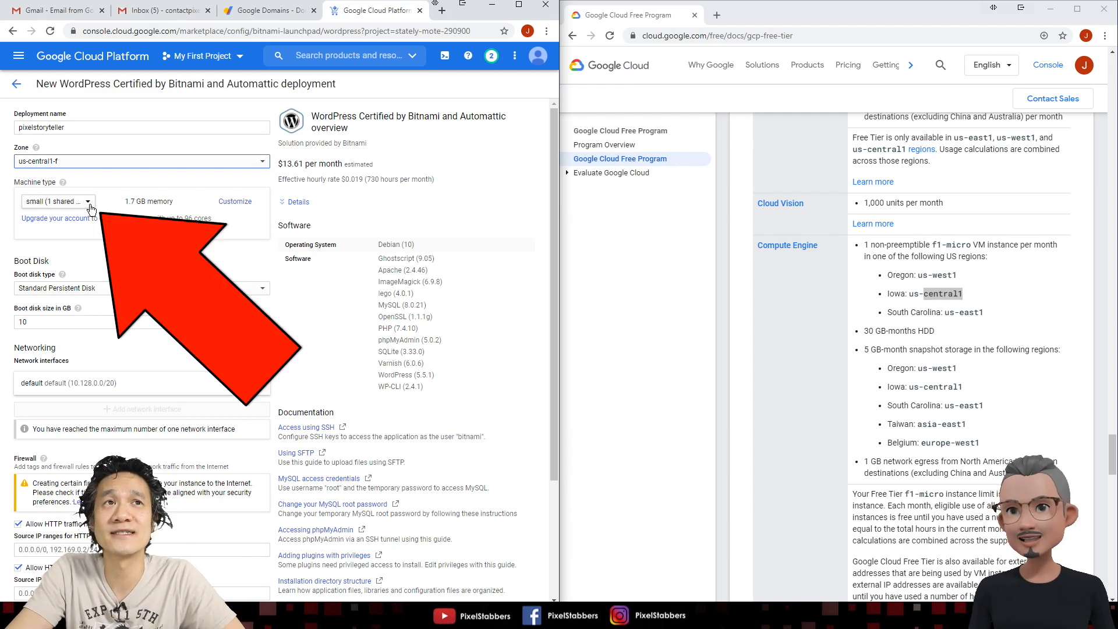
Choose the f1-micro machine type and highlight the docs' 30 GB-months HDD allowance.
{"action": "left_click", "coordinate": [57, 201]}
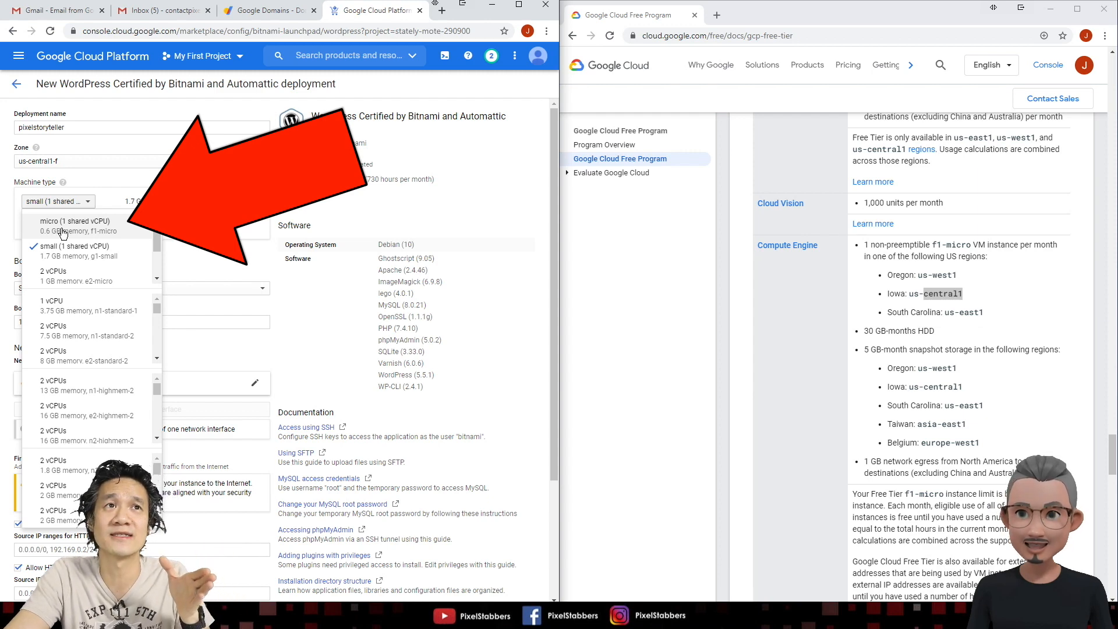
{"action": "left_click", "coordinate": [73, 225]}
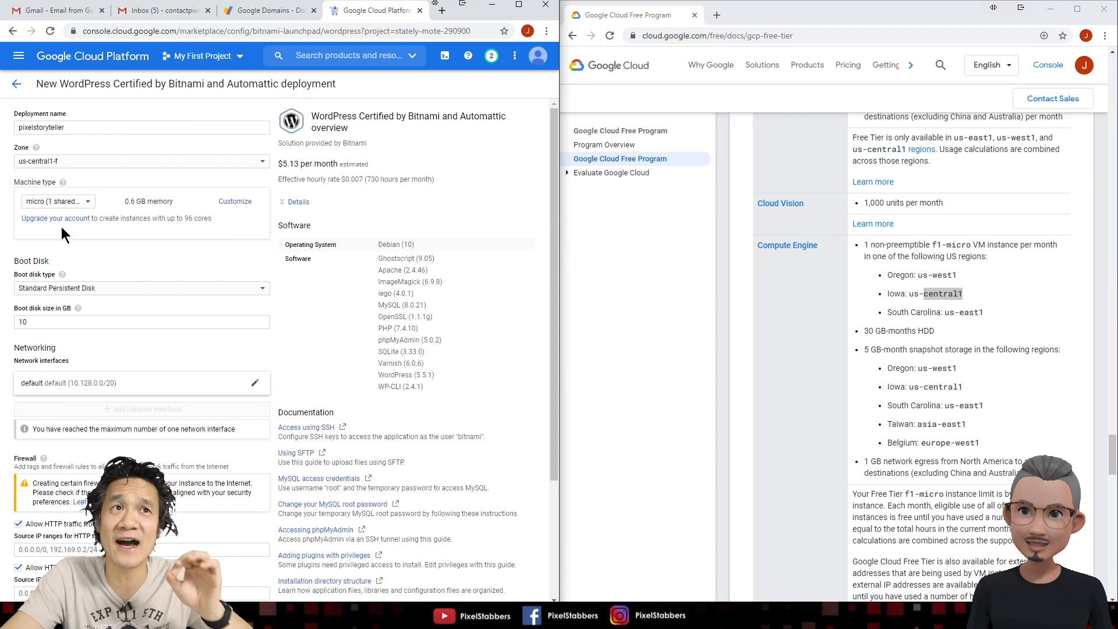
{"action": "mouse_move", "coordinate": [798, 253]}
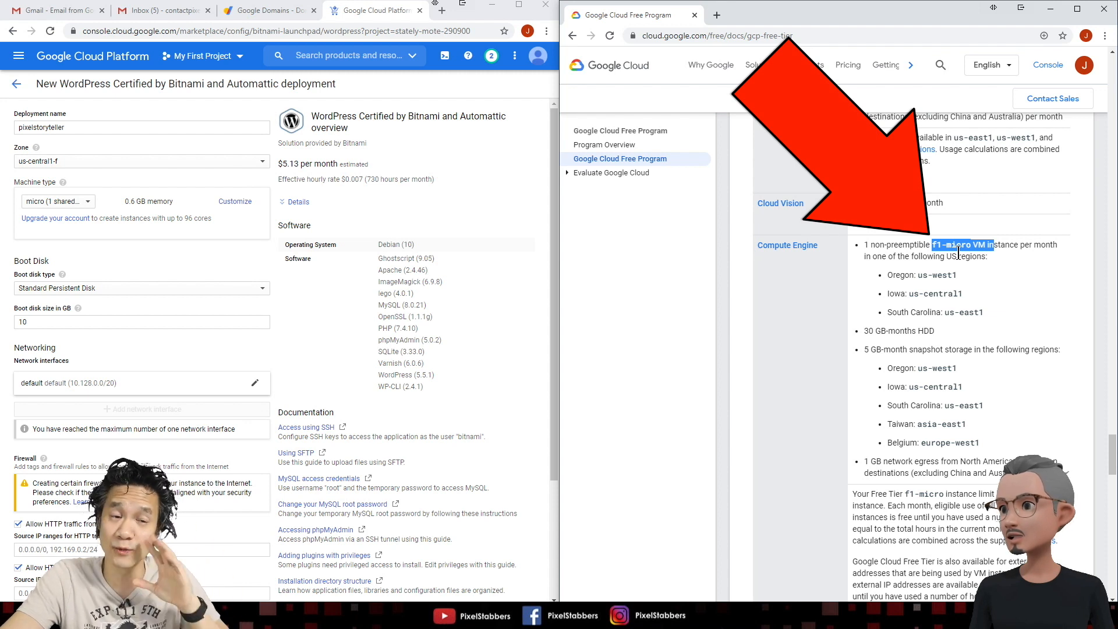
{"action": "mouse_move", "coordinate": [993, 259]}
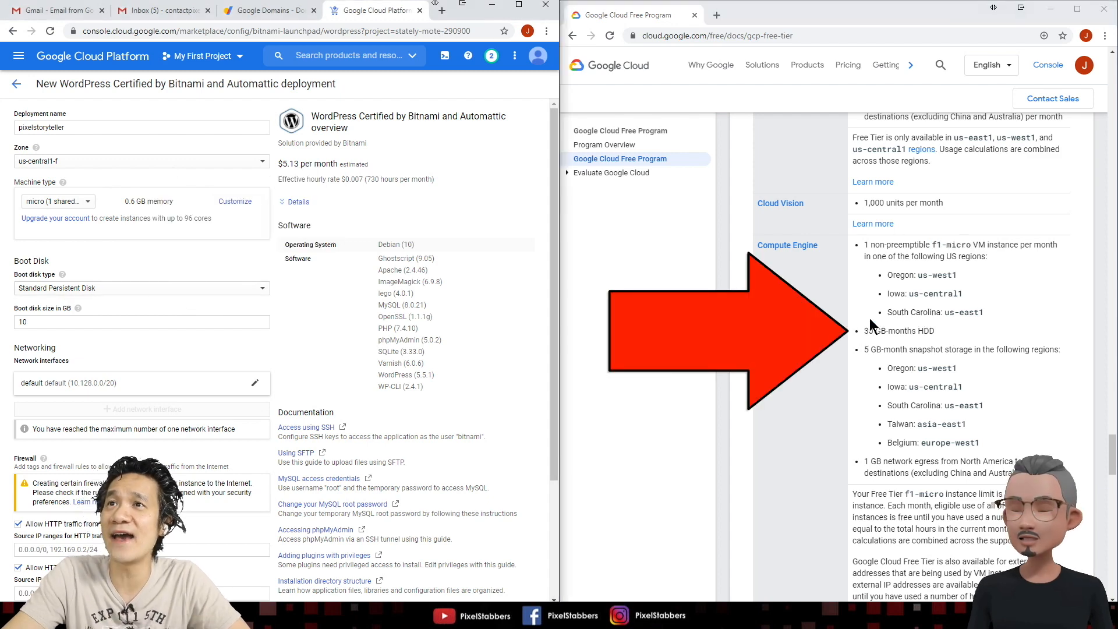
{"action": "double_click", "coordinate": [899, 330]}
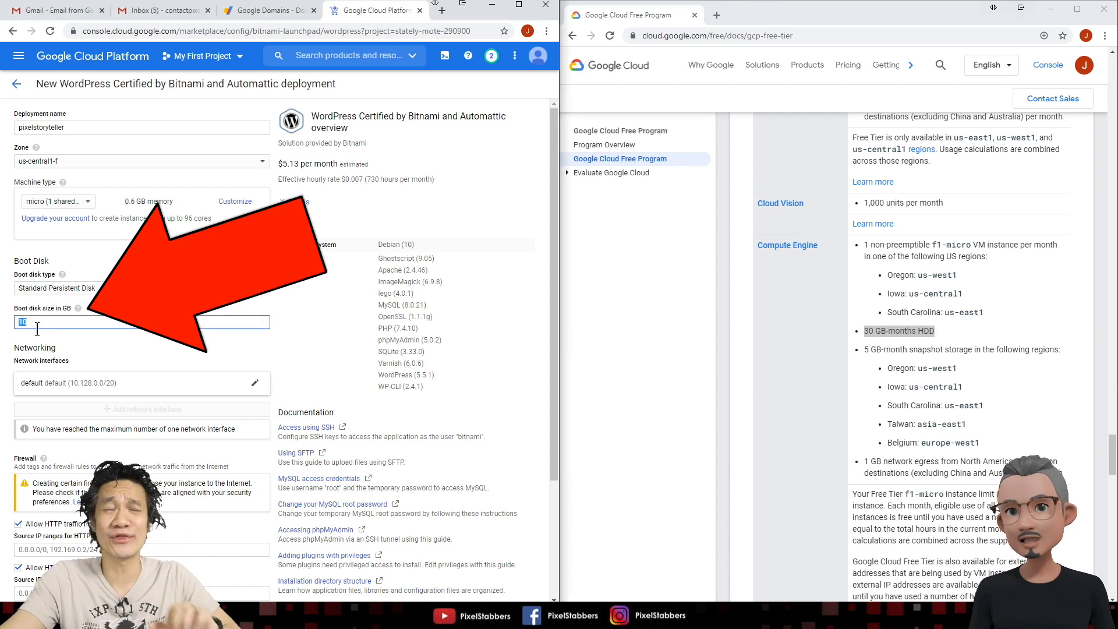
Set the boot disk size to 30 GB and scroll through the networking and firewall settings.
{"action": "type", "text": "3"}
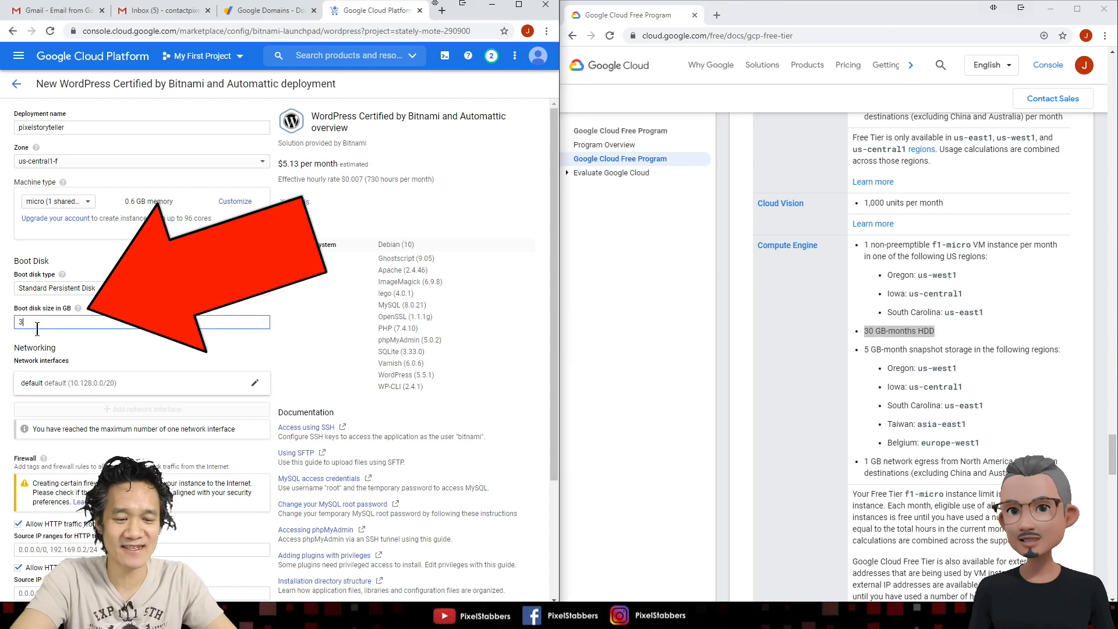
{"action": "type", "text": "0"}
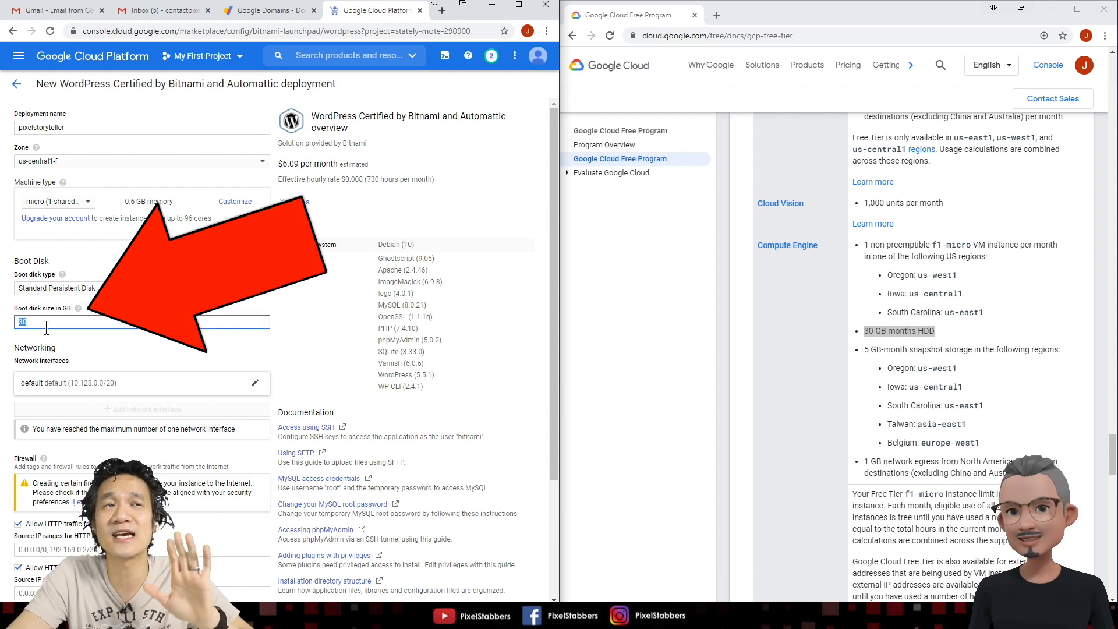
{"action": "scroll", "scroll_direction": "down", "scroll_amount": 3}
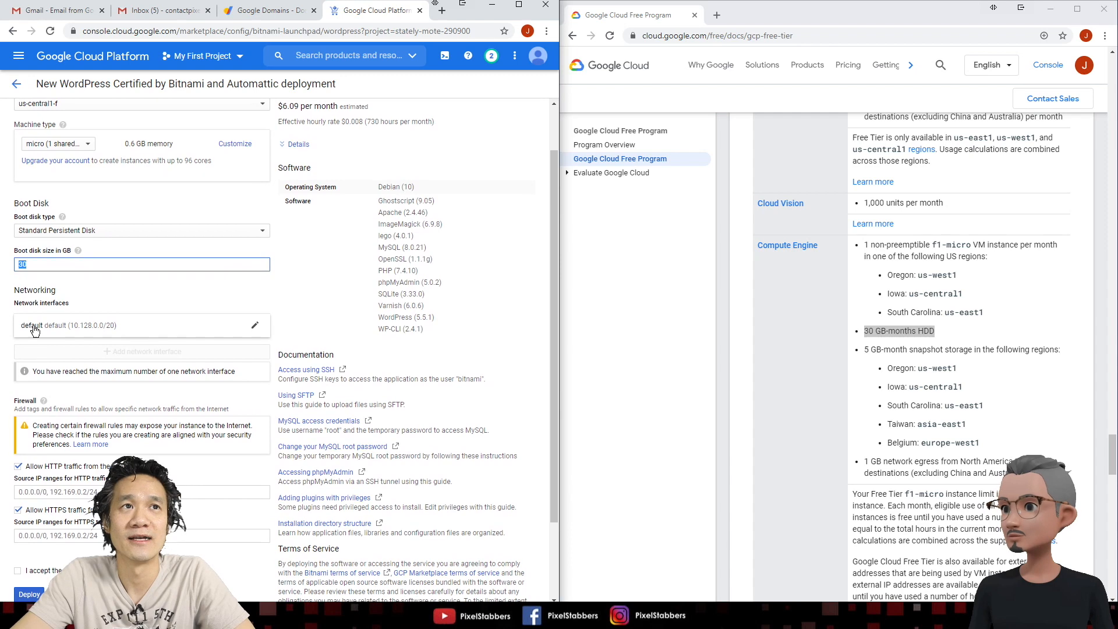
{"action": "scroll", "scroll_direction": "down", "scroll_amount": 3}
{"action": "type", "text": "30"}
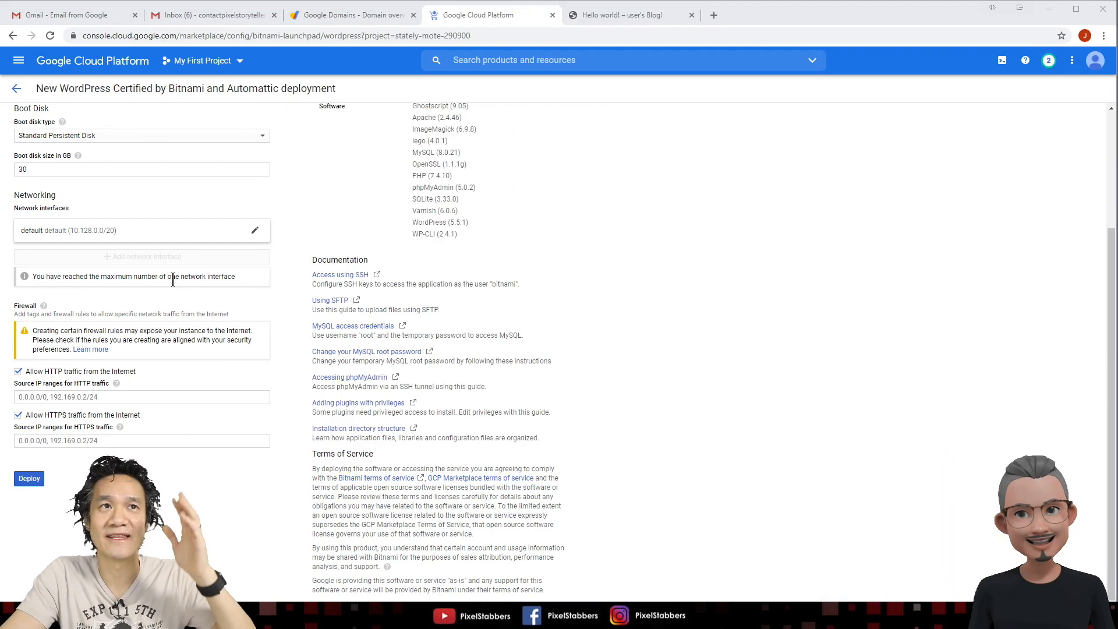
Accept the GCP Marketplace Terms of Service checkbox on the WordPress deployment form.
{"action": "scroll", "scroll_direction": "up", "scroll_amount": 3}
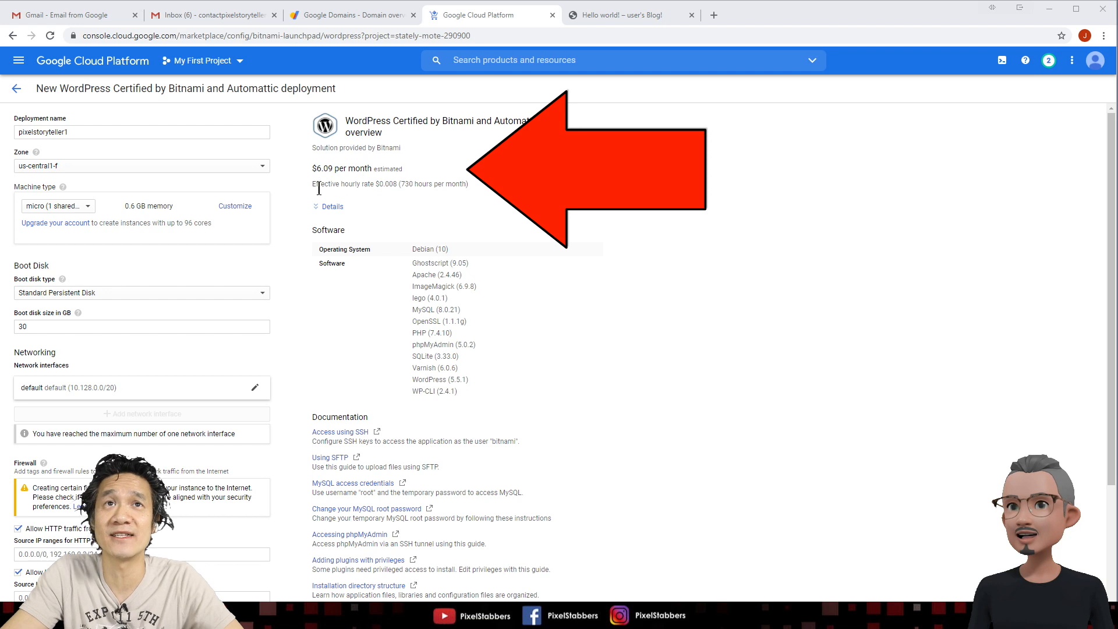
{"action": "mouse_move", "coordinate": [363, 184]}
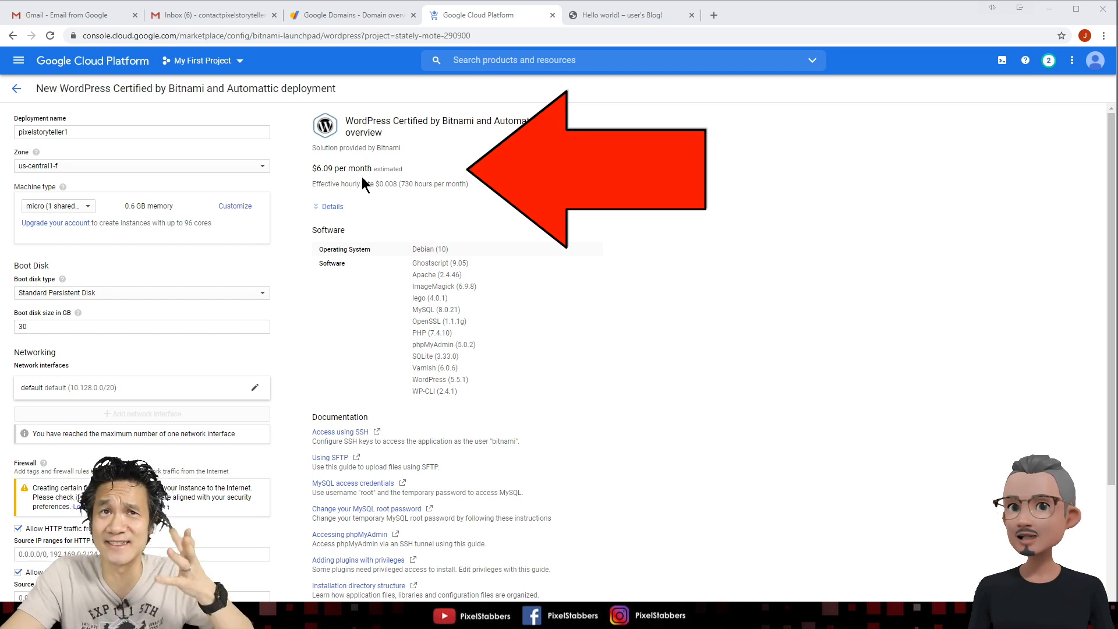
{"action": "left_click", "coordinate": [331, 206]}
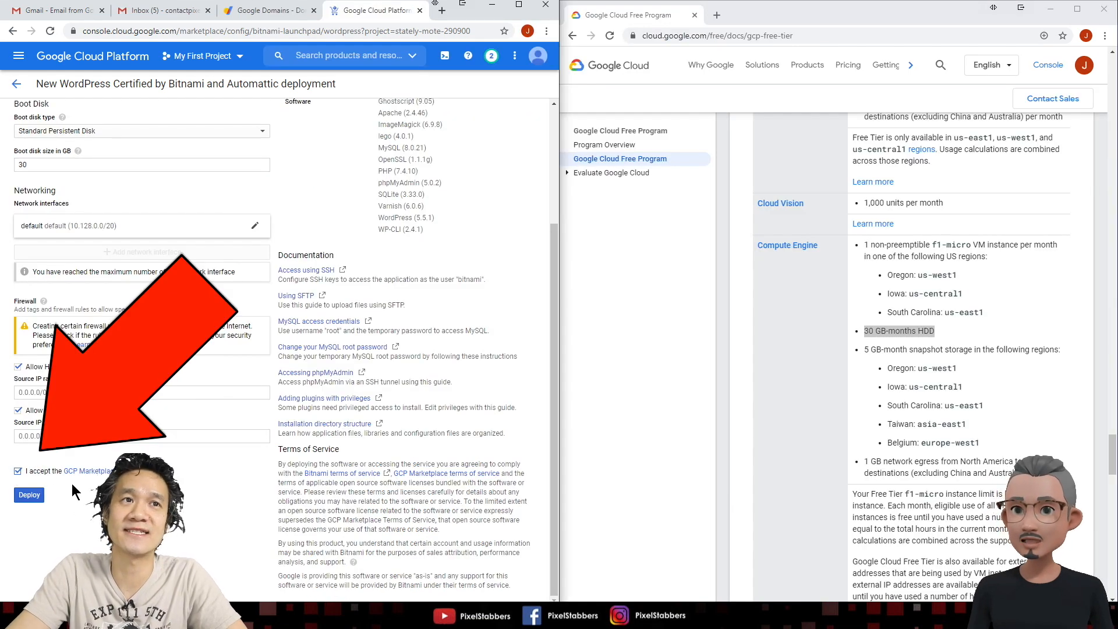
{"action": "mouse_move", "coordinate": [178, 485]}
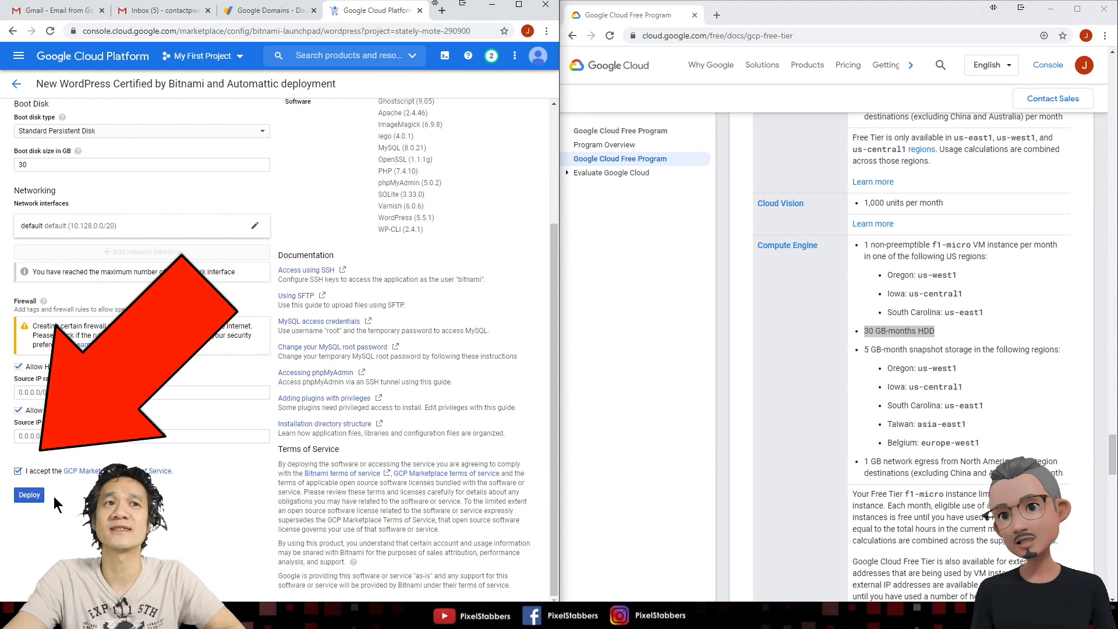
Deploy the pixelstoryteller WordPress instance and open its Deployment Manager overview.
{"action": "left_click", "coordinate": [29, 495]}
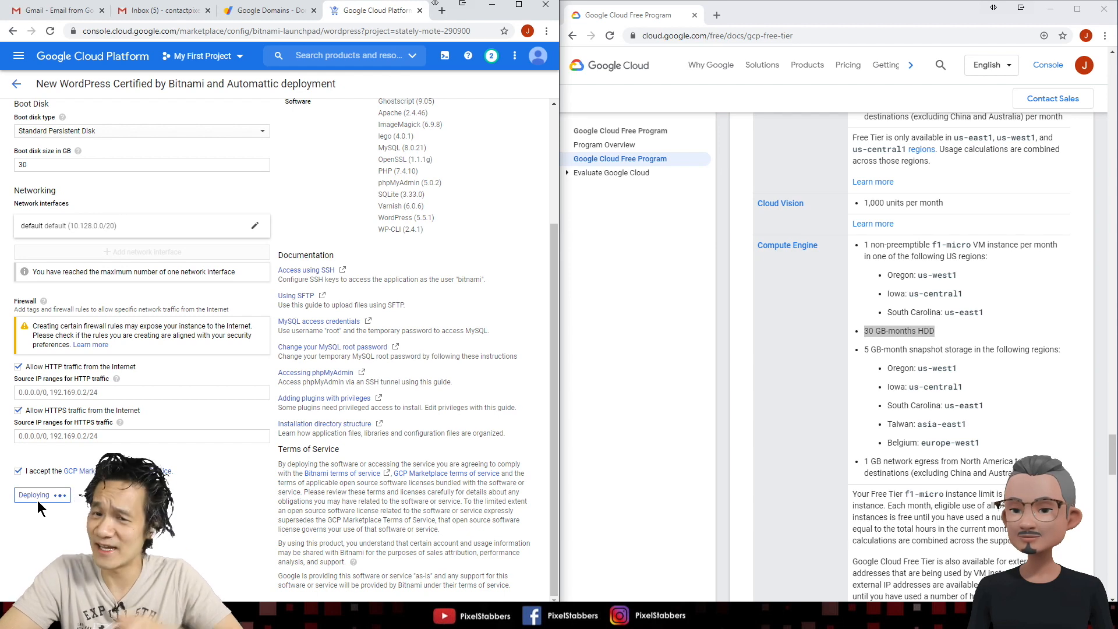
{"action": "left_click", "coordinate": [35, 495]}
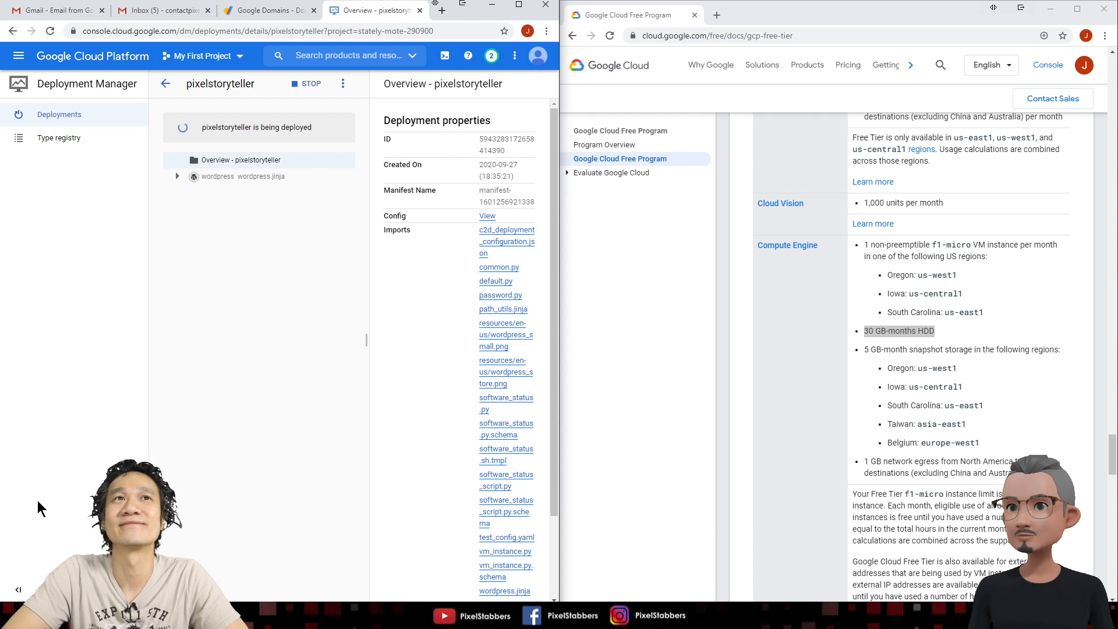
{"action": "mouse_move", "coordinate": [556, 410]}
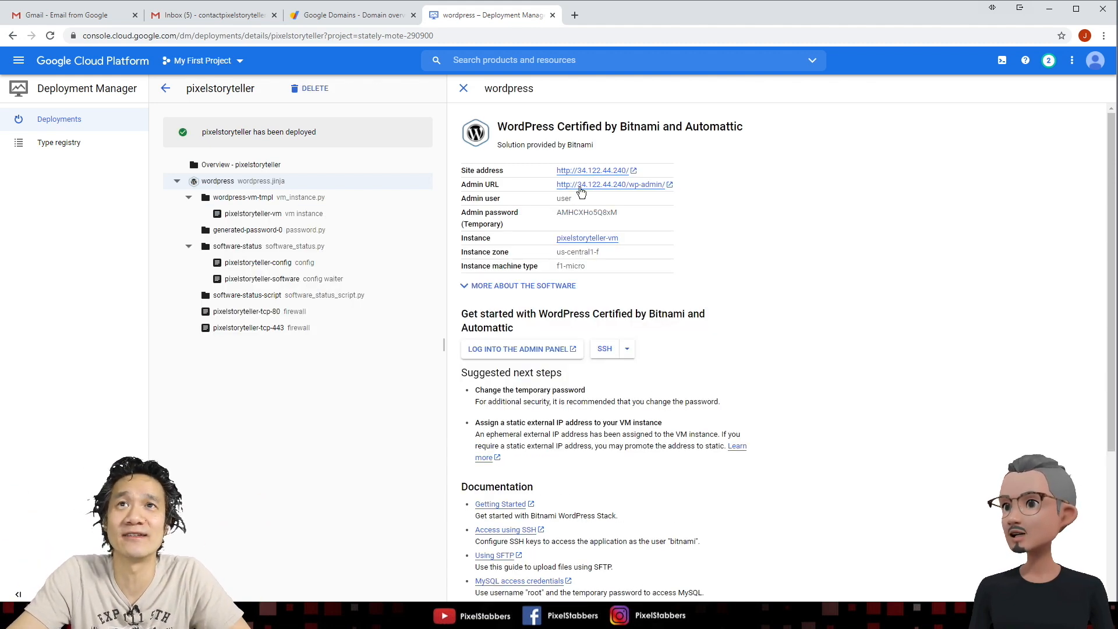
{"action": "mouse_move", "coordinate": [655, 214]}
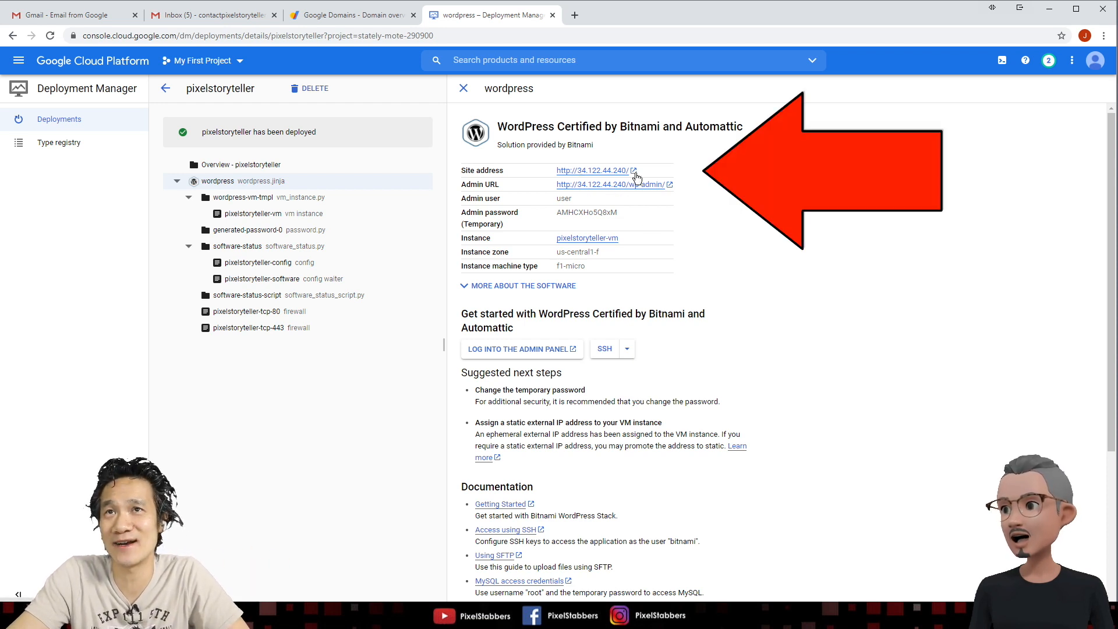
{"action": "mouse_move", "coordinate": [668, 201]}
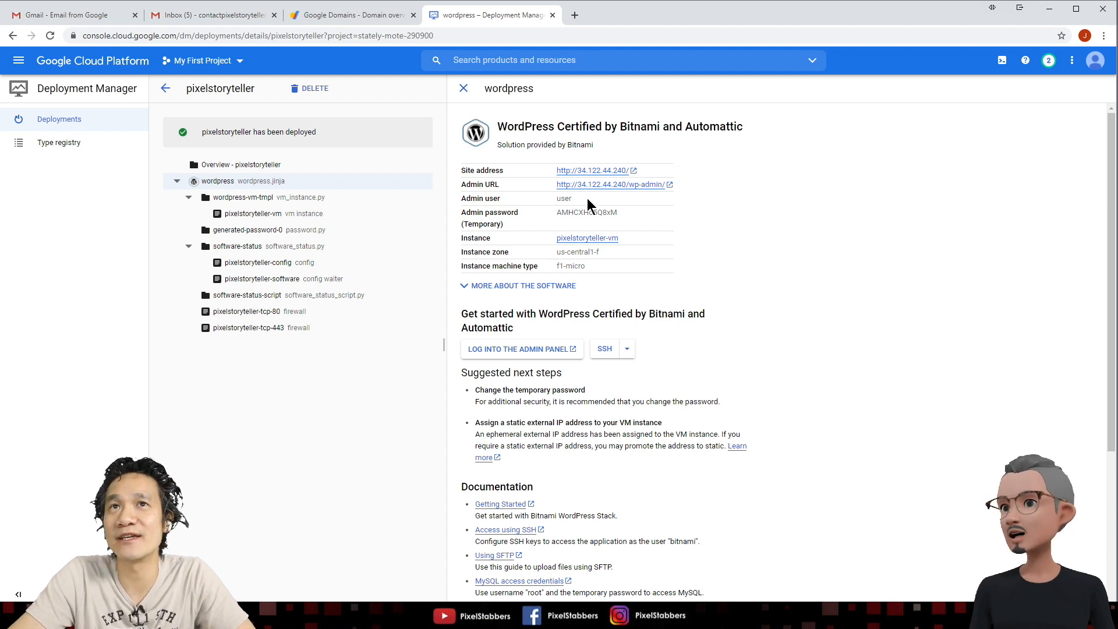
{"action": "double_click", "coordinate": [564, 198]}
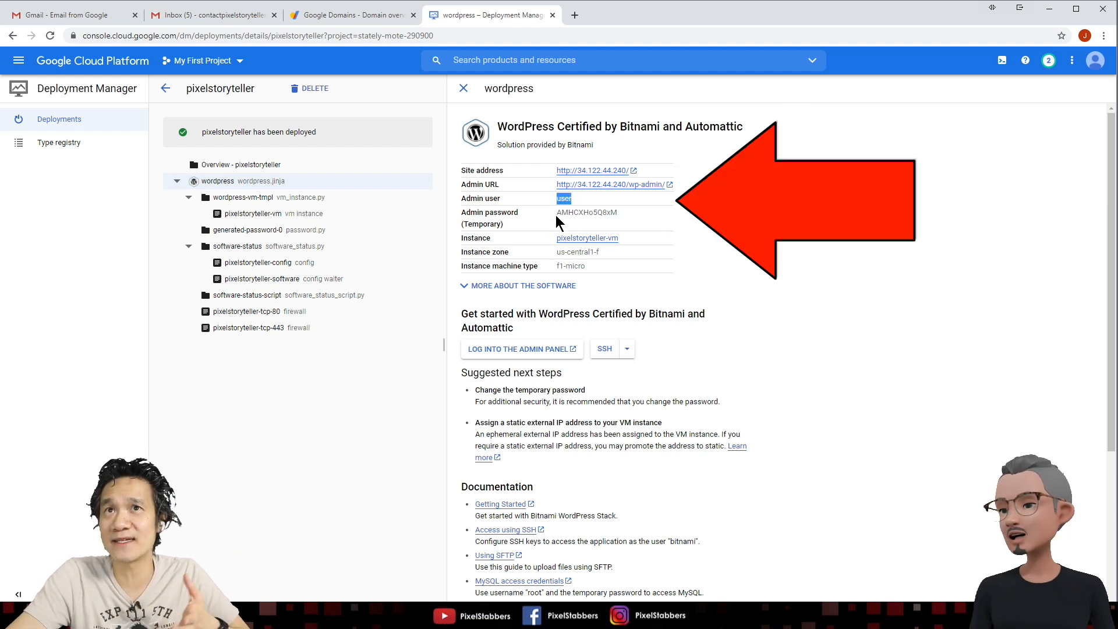
{"action": "double_click", "coordinate": [586, 212]}
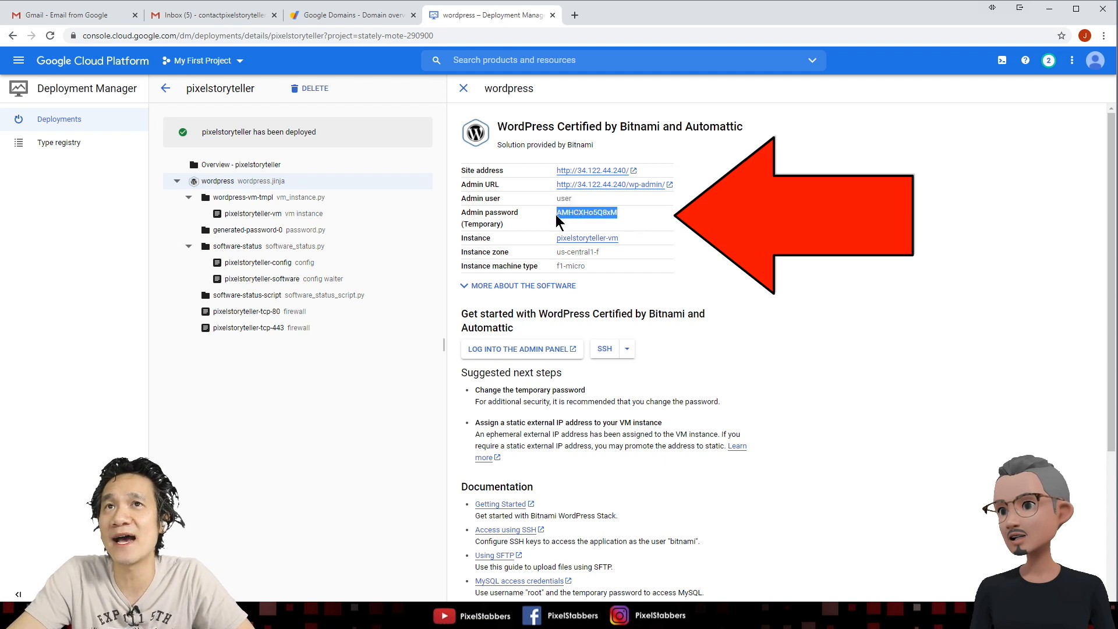
{"action": "mouse_move", "coordinate": [631, 226]}
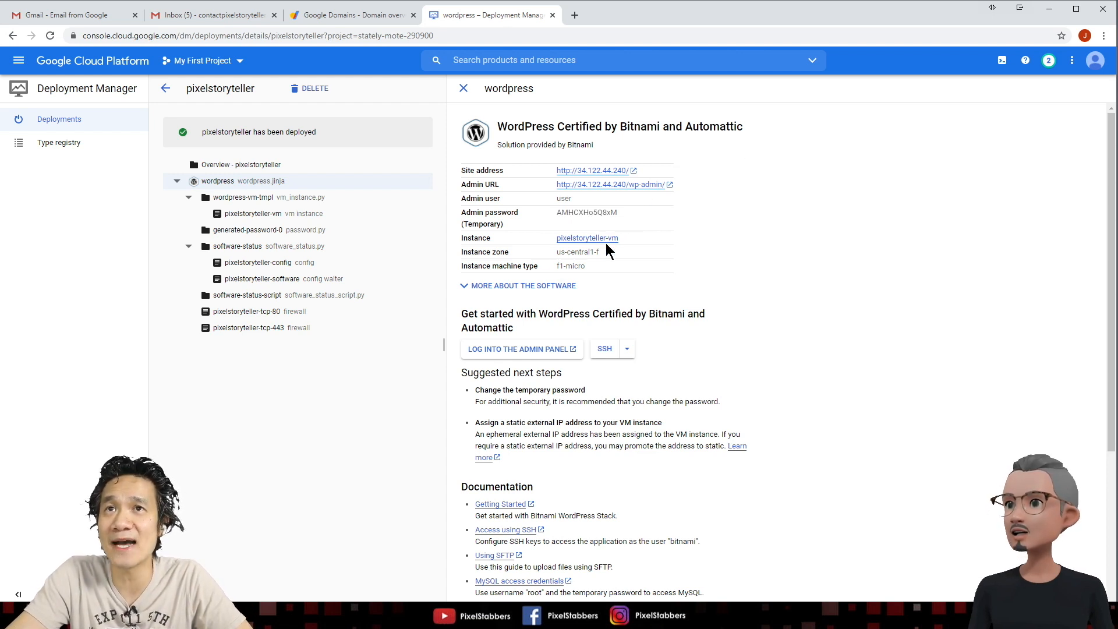
{"action": "mouse_move", "coordinate": [19, 60]}
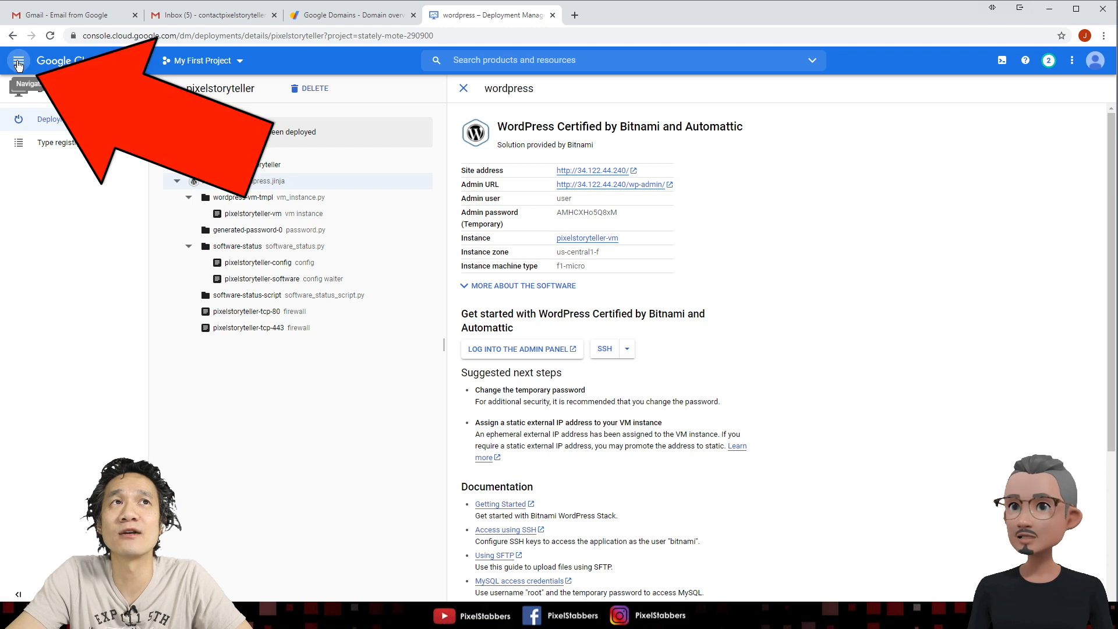
{"action": "left_click", "coordinate": [19, 60]}
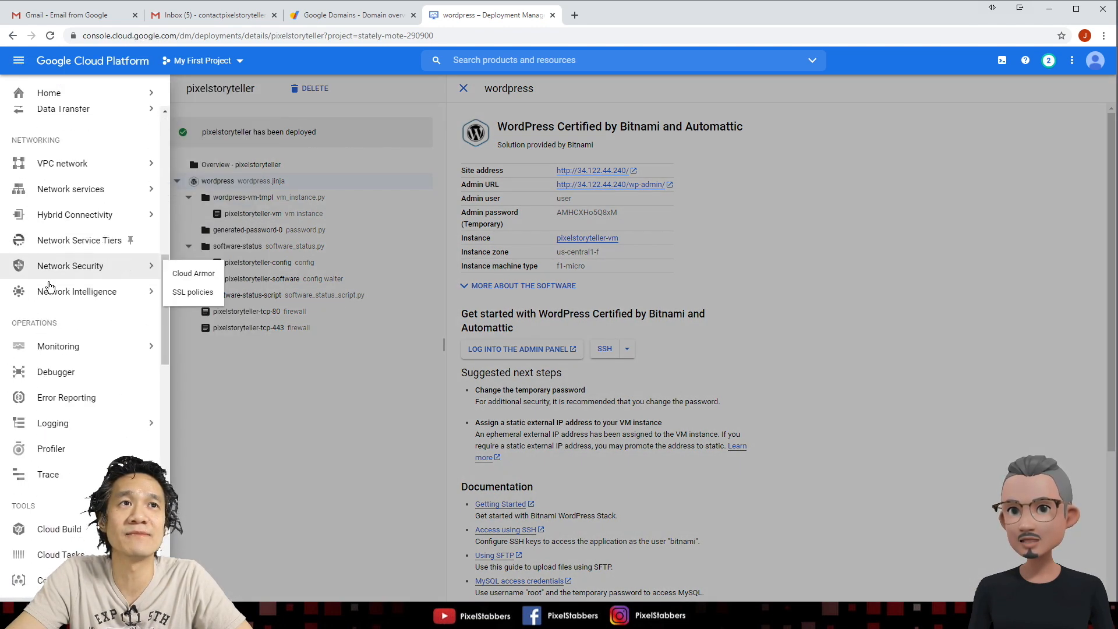
{"action": "scroll", "scroll_direction": "down", "scroll_amount": 3}
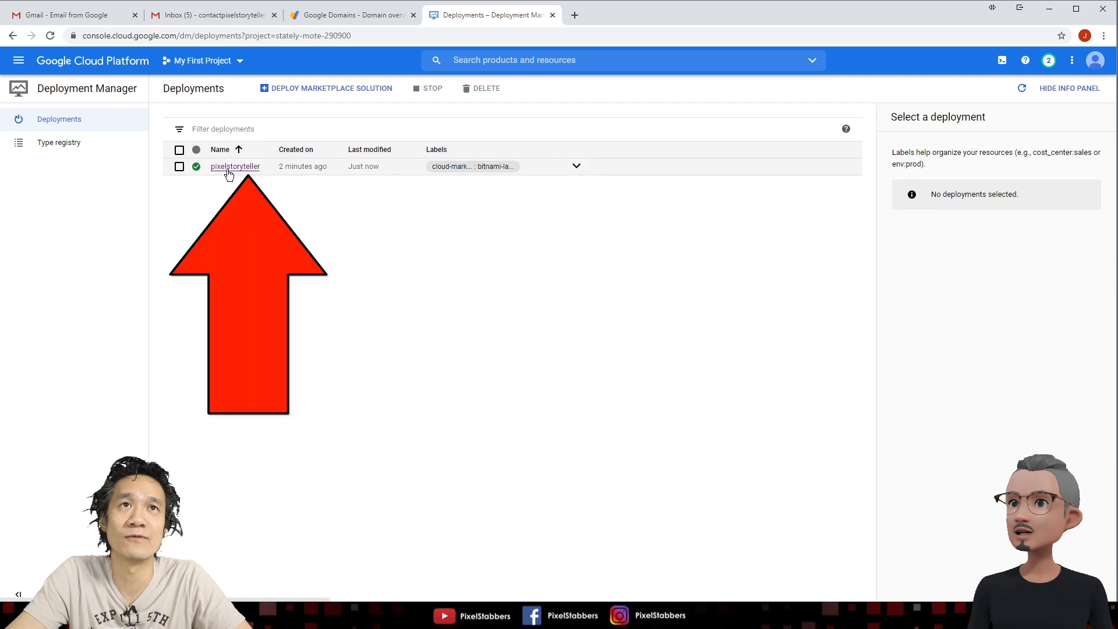
{"action": "left_click", "coordinate": [234, 166]}
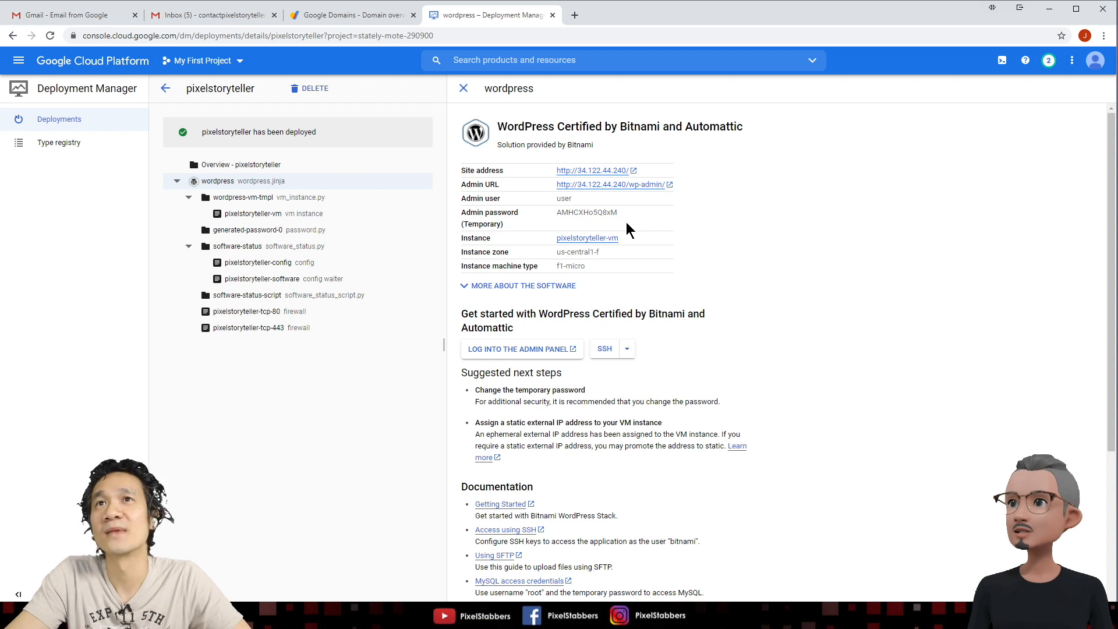
{"action": "mouse_move", "coordinate": [577, 185]}
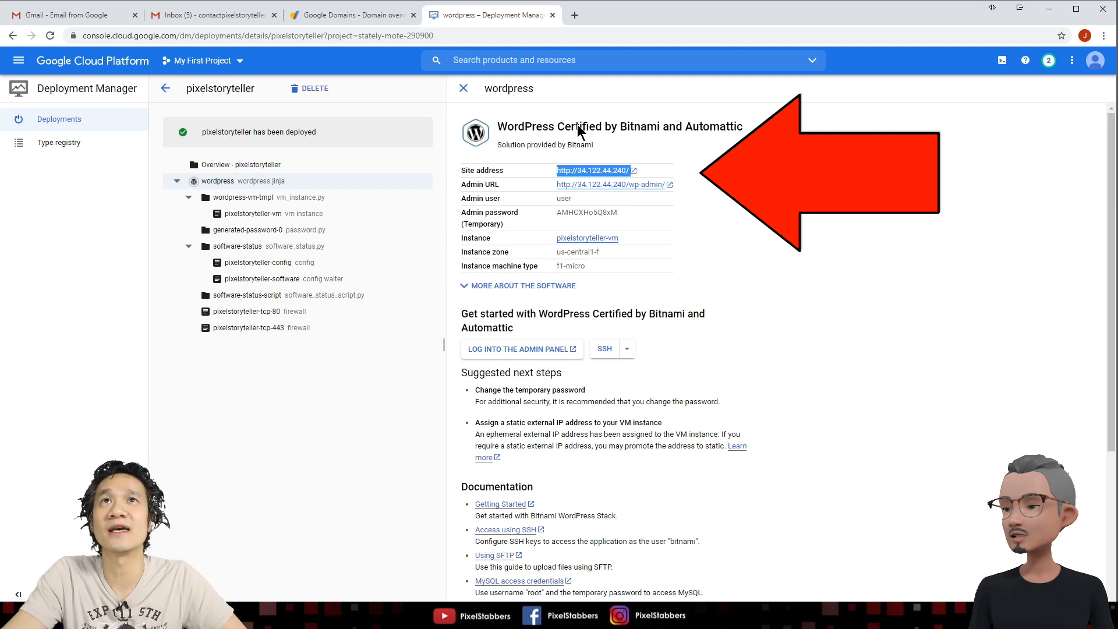
Visit the site at 34.122.44.240 and read the Hello world! post's sample comment.
{"action": "left_click", "coordinate": [713, 14]}
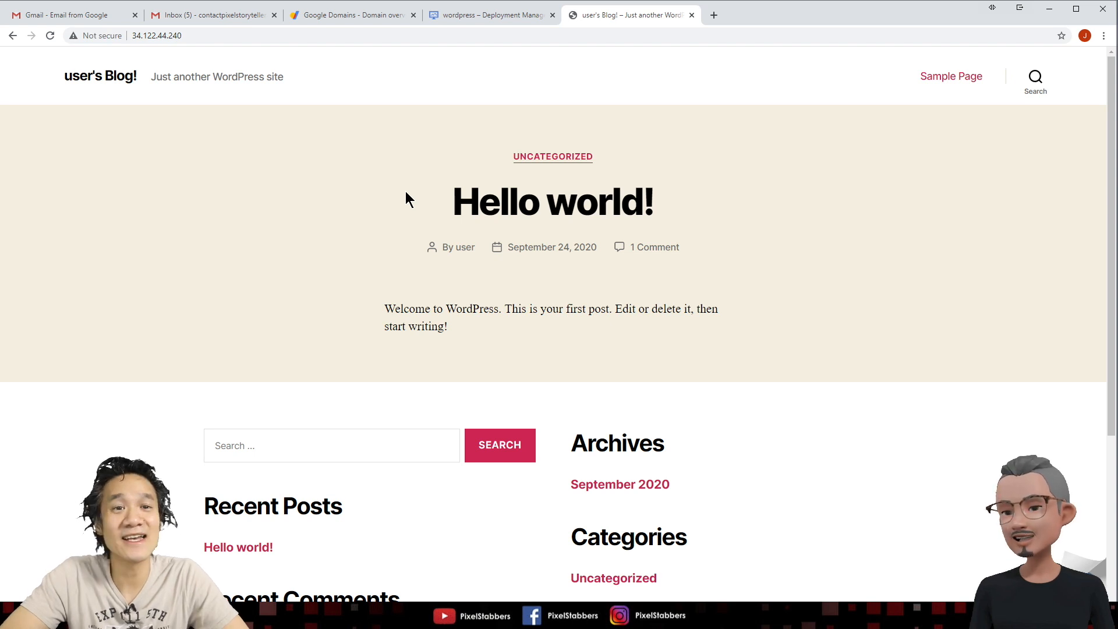
{"action": "left_click", "coordinate": [653, 247]}
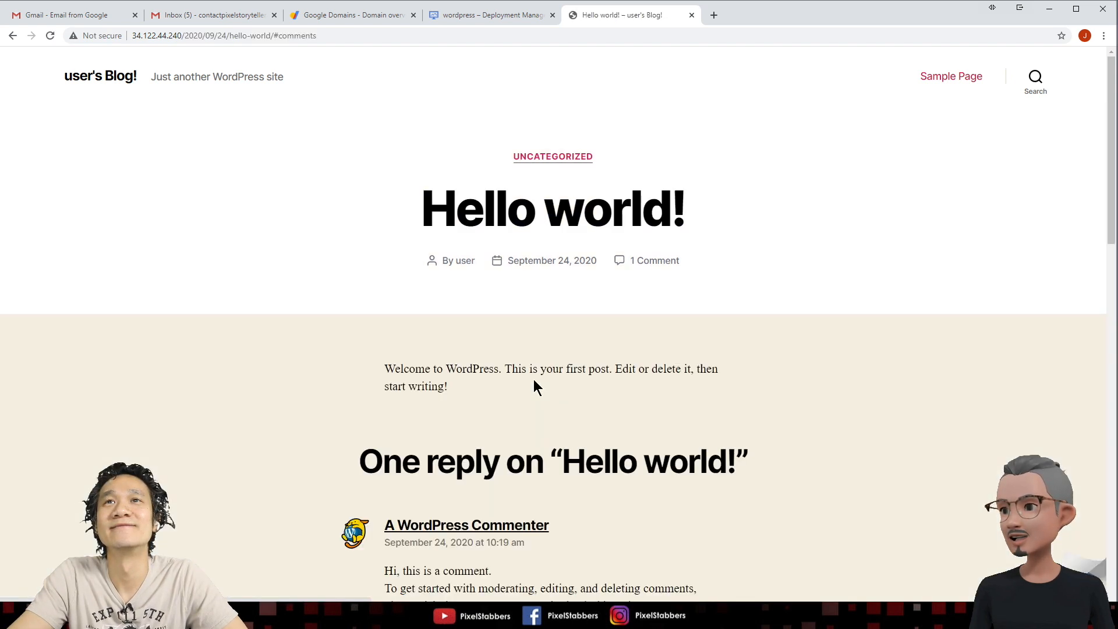
{"action": "scroll", "scroll_direction": "down", "scroll_amount": 3}
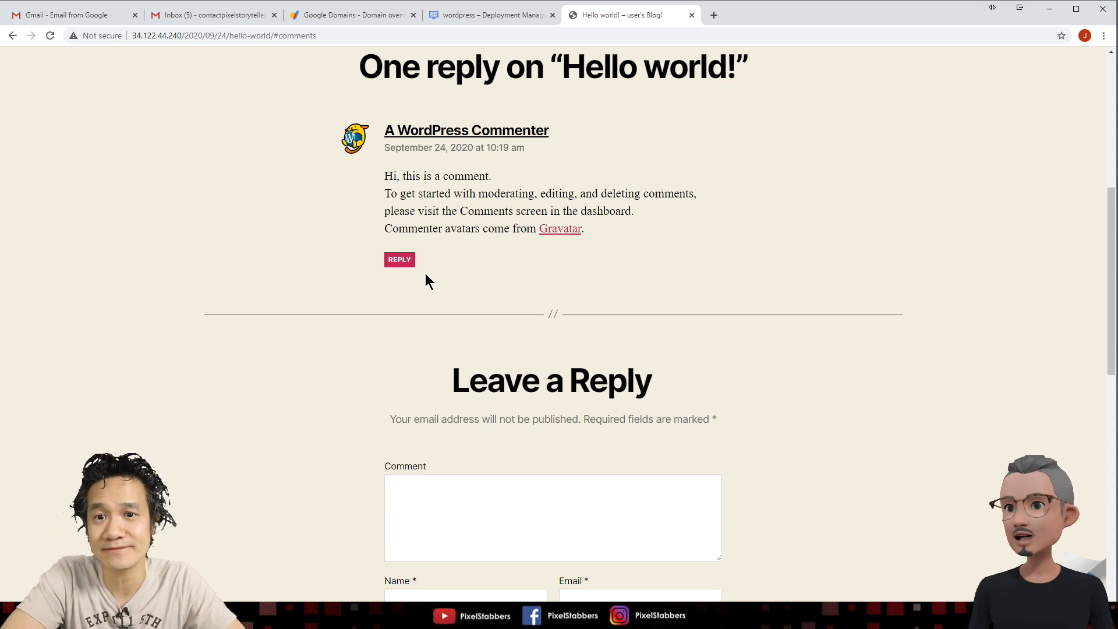
{"action": "scroll", "scroll_direction": "up", "scroll_amount": 3}
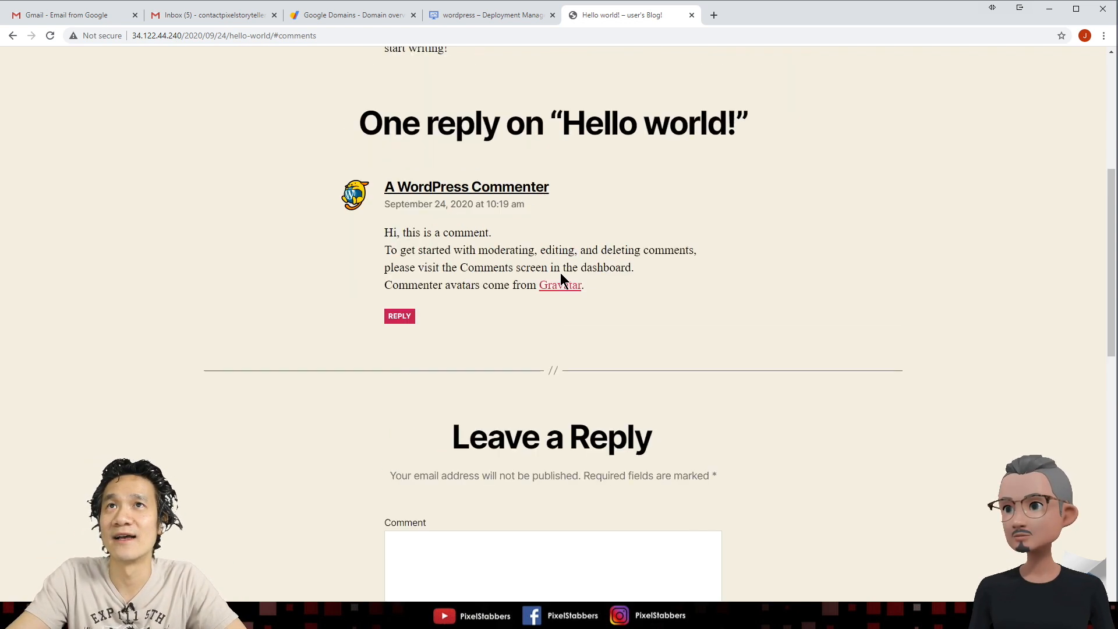
{"action": "scroll", "scroll_direction": "up", "scroll_amount": 3}
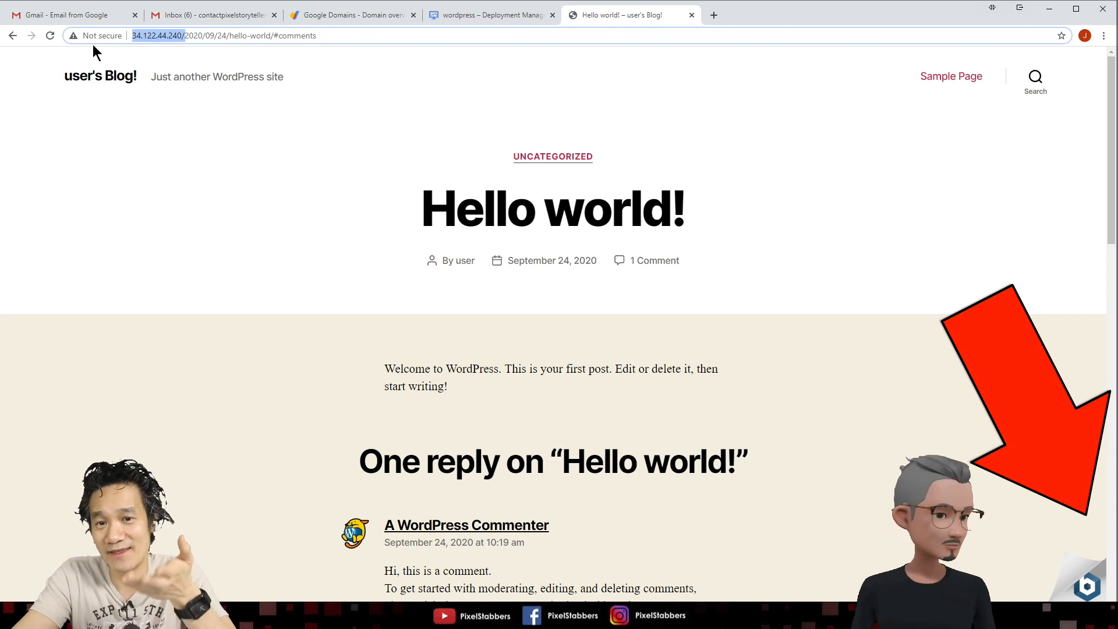
{"action": "mouse_move", "coordinate": [350, 50]}
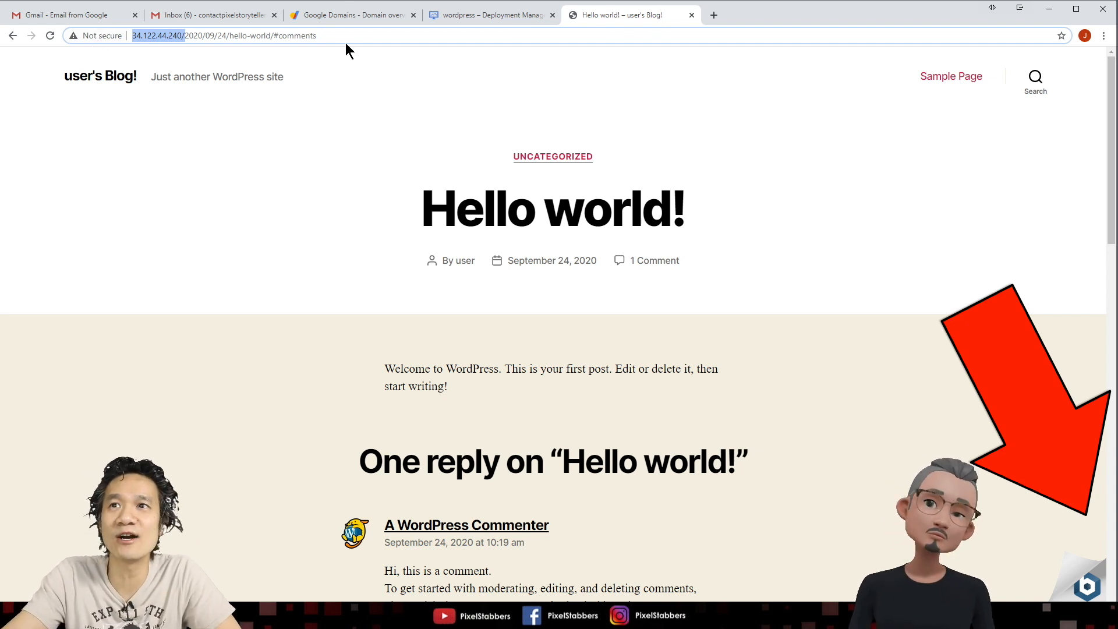